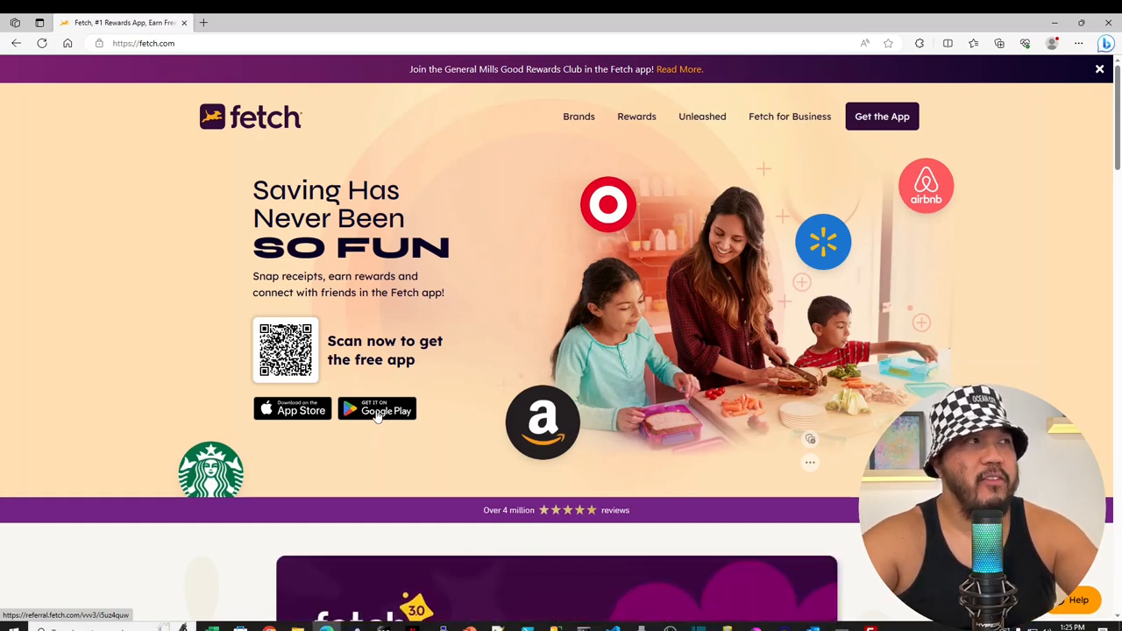
# Step: Scroll down the fetch.com home page and start the embedded Fetch intro video
pyautogui.scroll(-3)
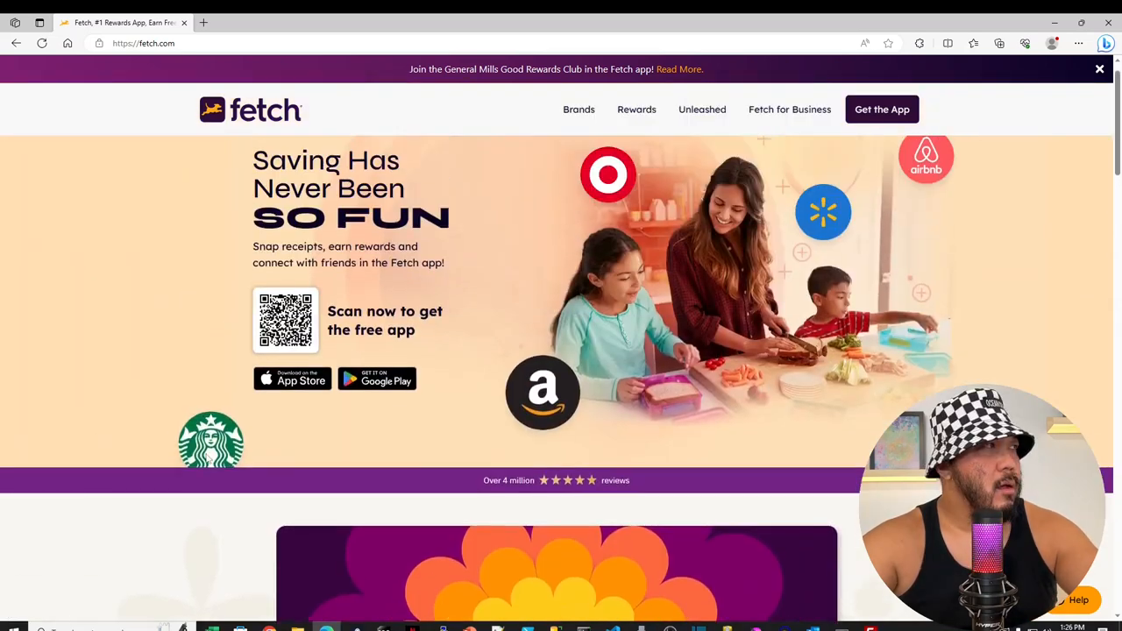
pyautogui.scroll(-3)
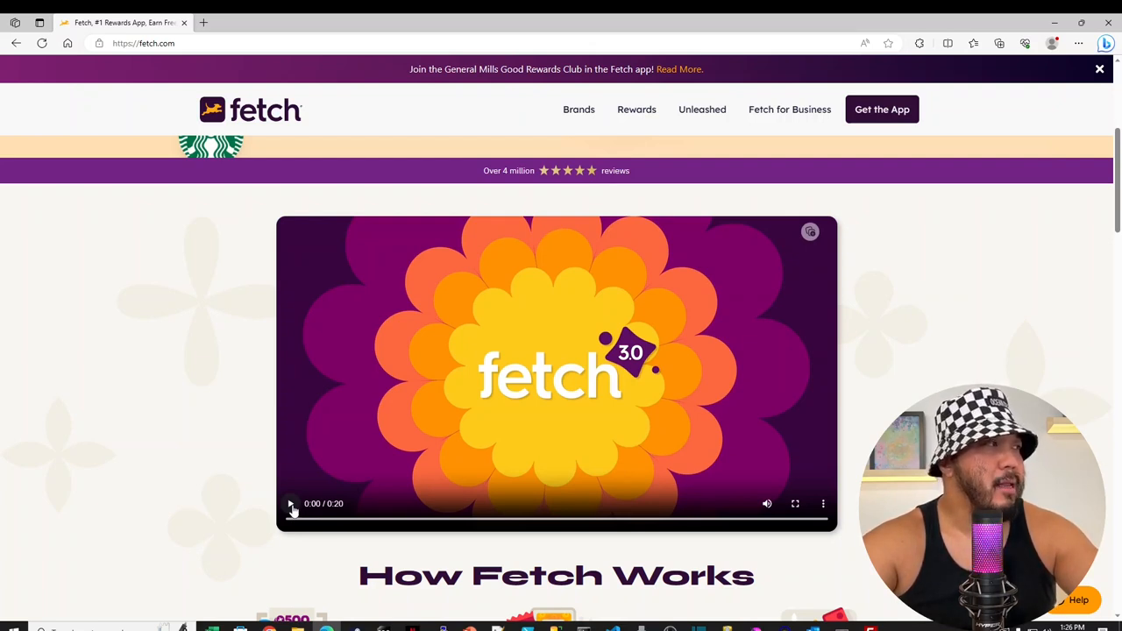
pyautogui.click(291, 503)
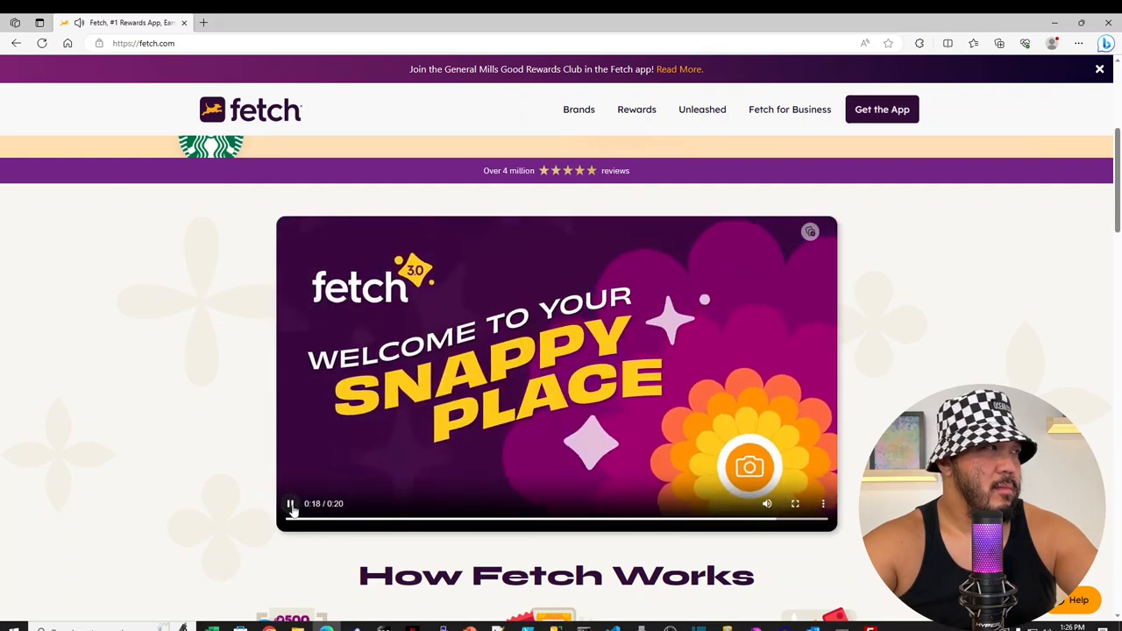
# Step: Scroll past How Fetch Works and Save on Your Favorites toward the Brands 'Take a look' link
pyautogui.scroll(-3)
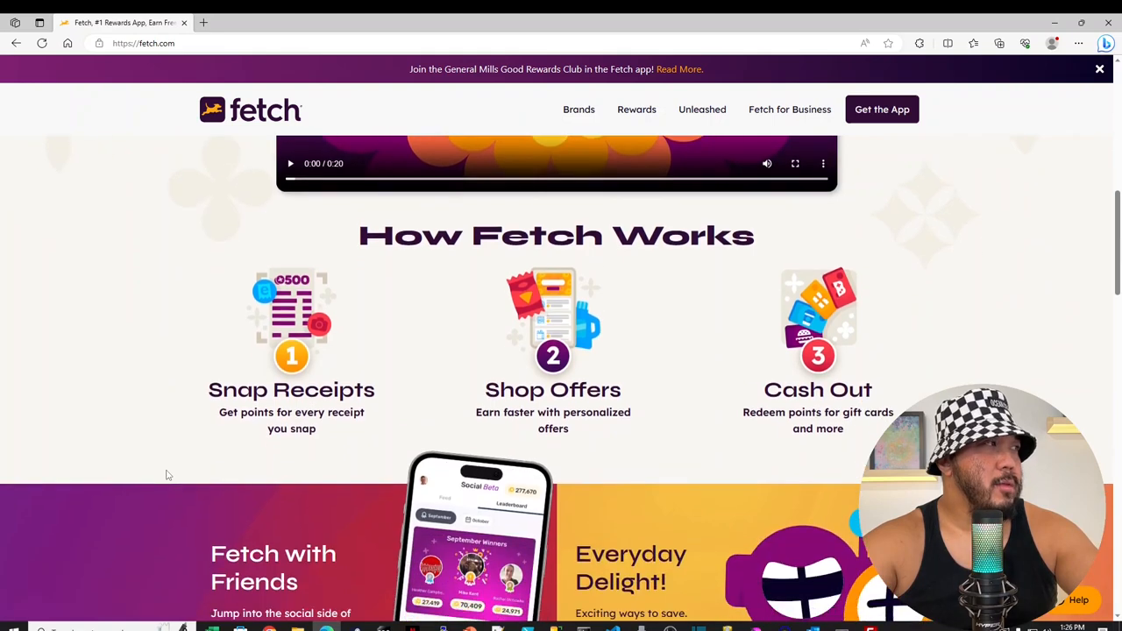
pyautogui.scroll(-3)
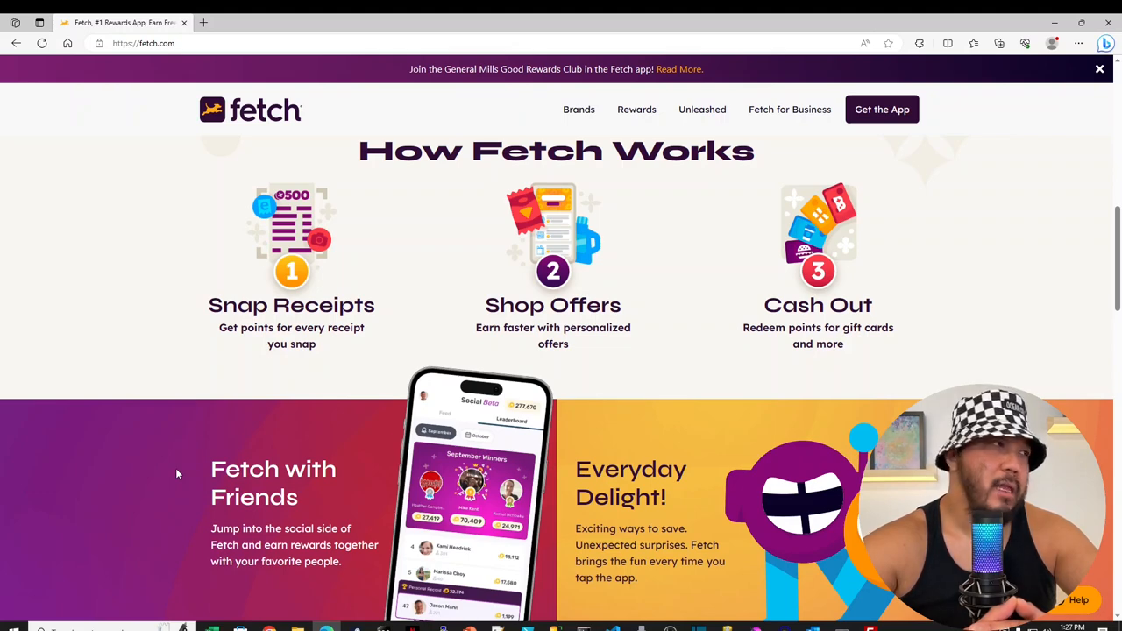
pyautogui.moveTo(490, 307)
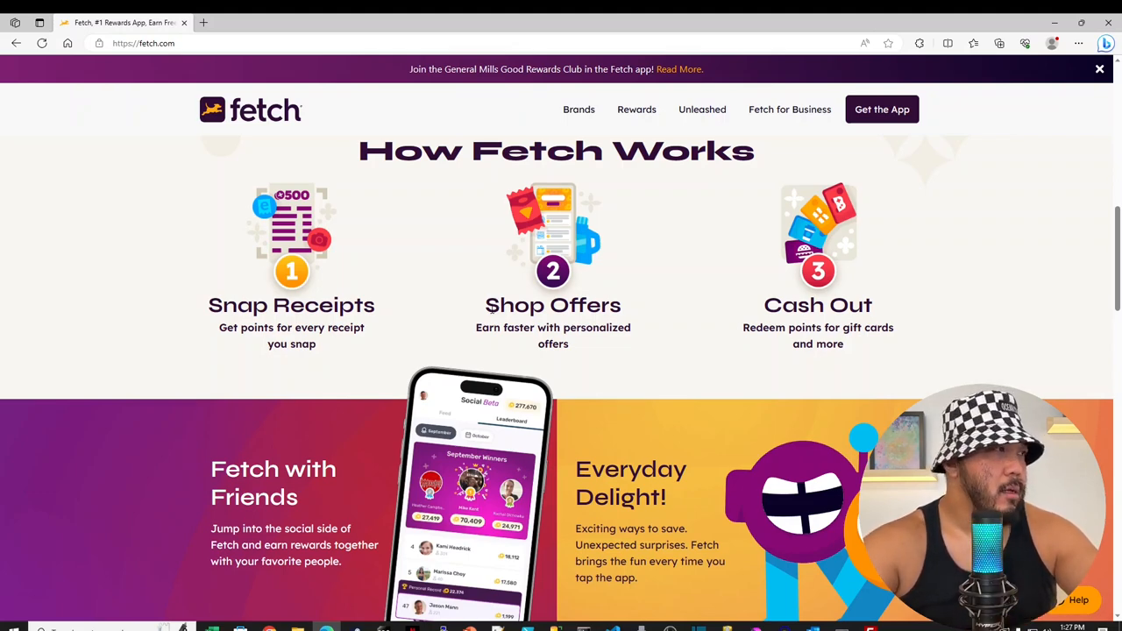
pyautogui.scroll(-3)
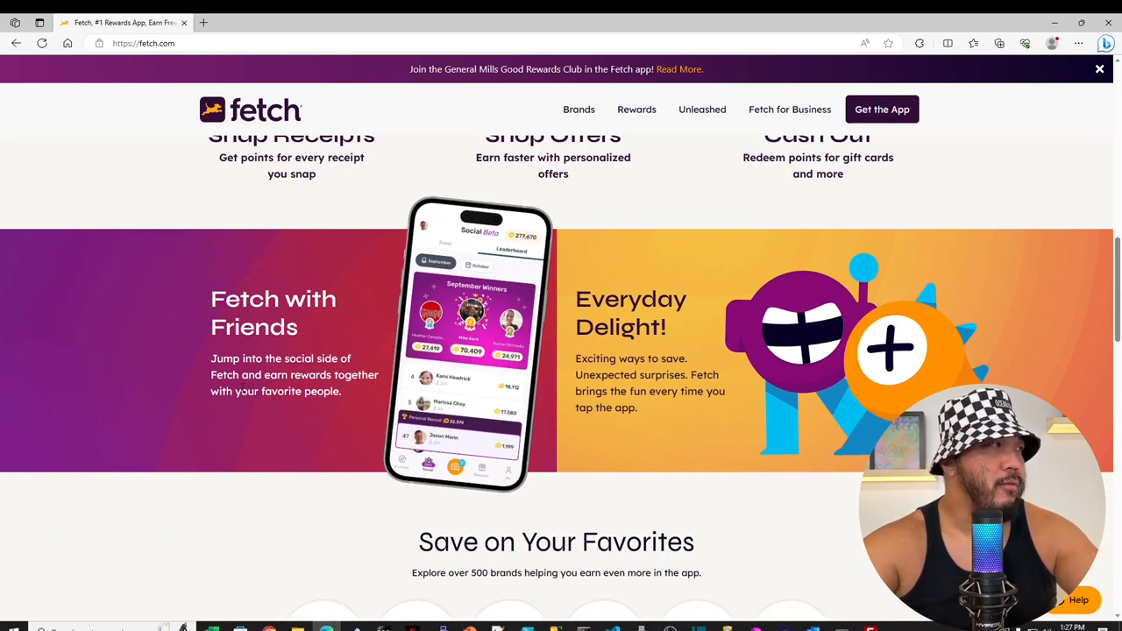
pyautogui.scroll(-3)
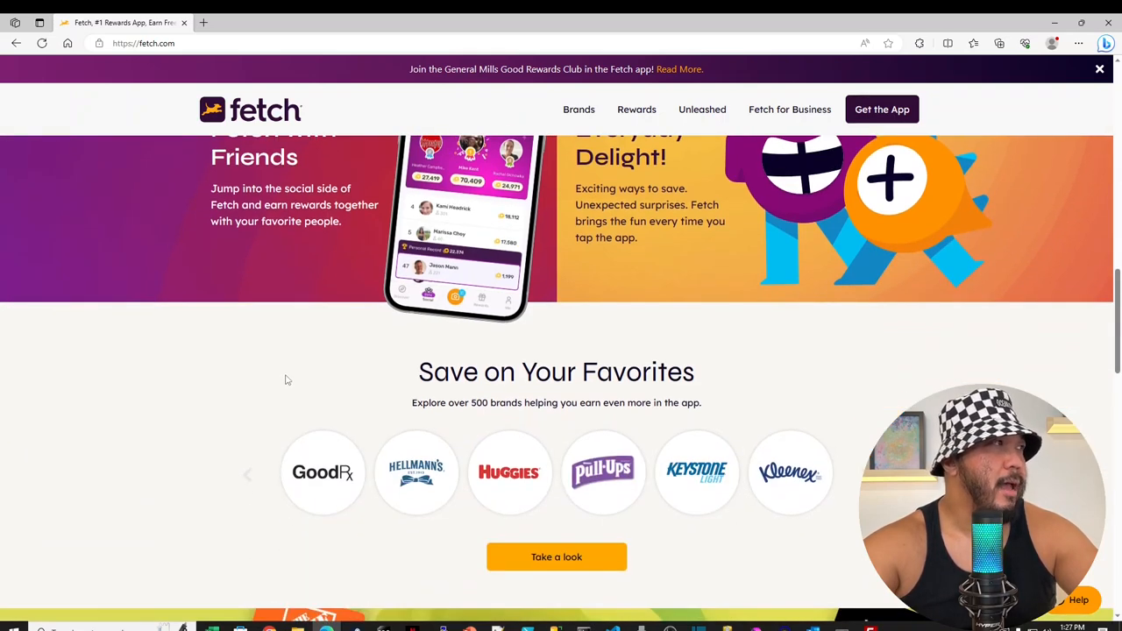
pyautogui.scroll(-3)
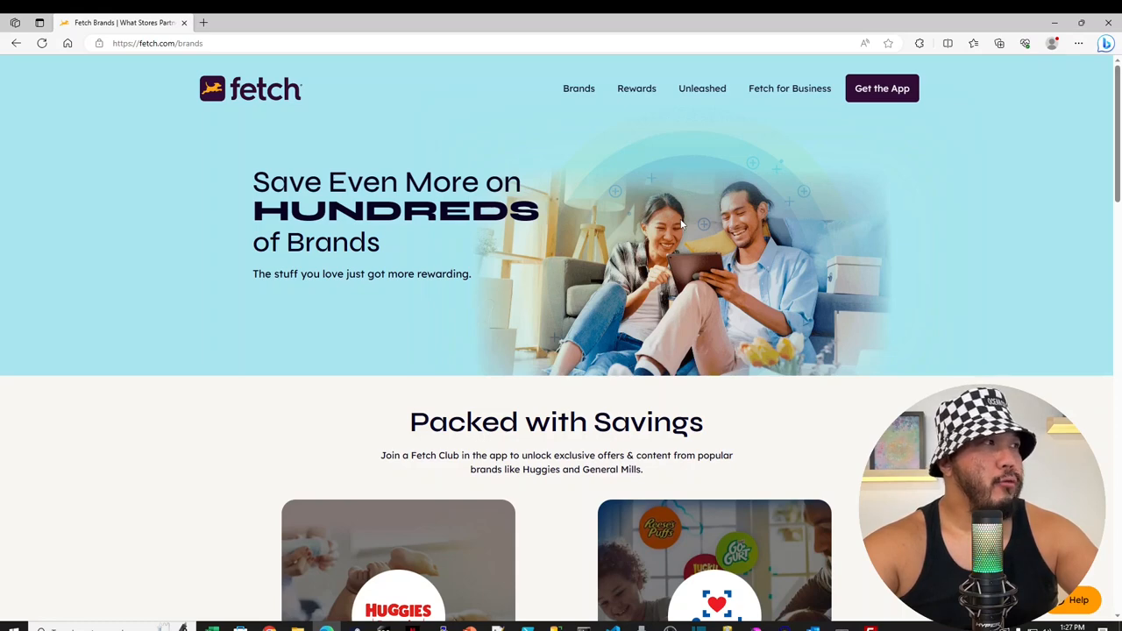
pyautogui.scroll(-3)
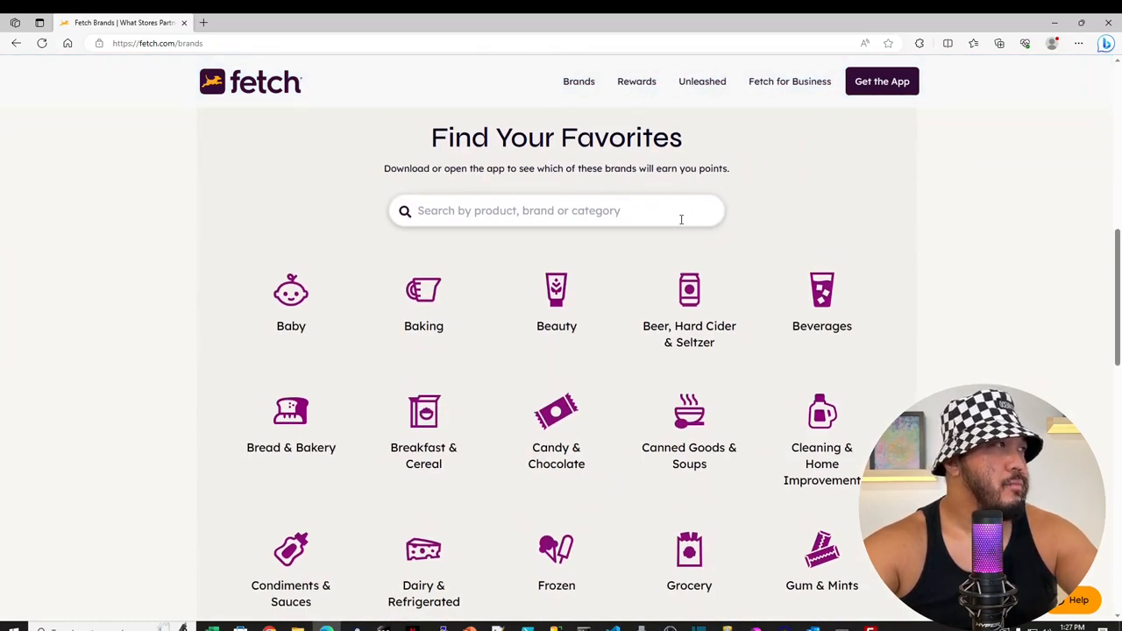
pyautogui.scroll(-3)
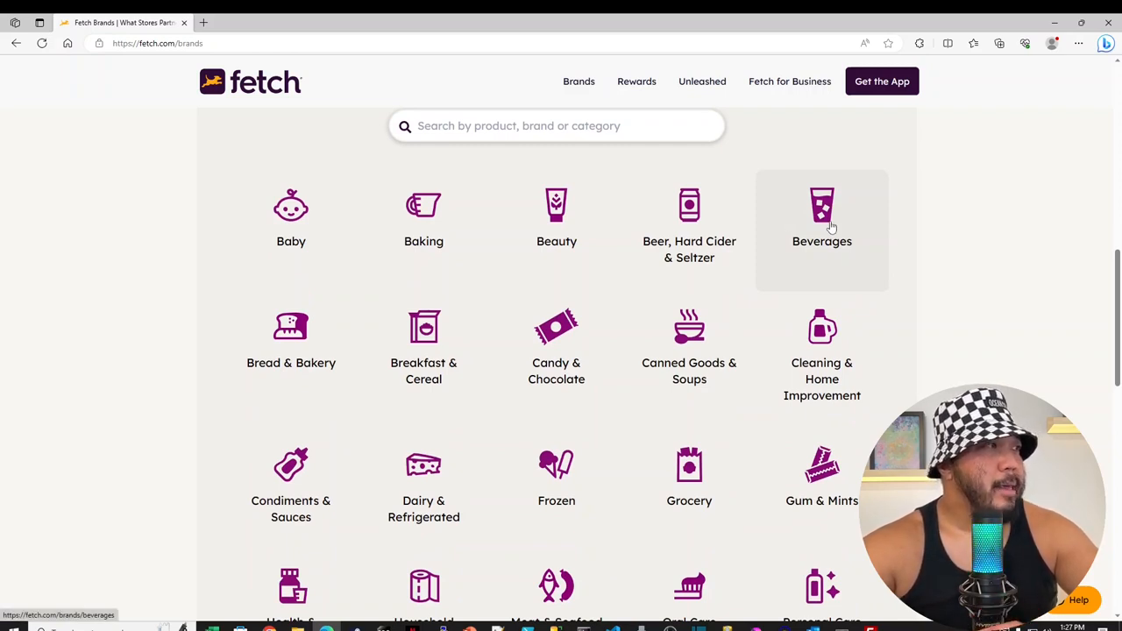
pyautogui.moveTo(946, 293)
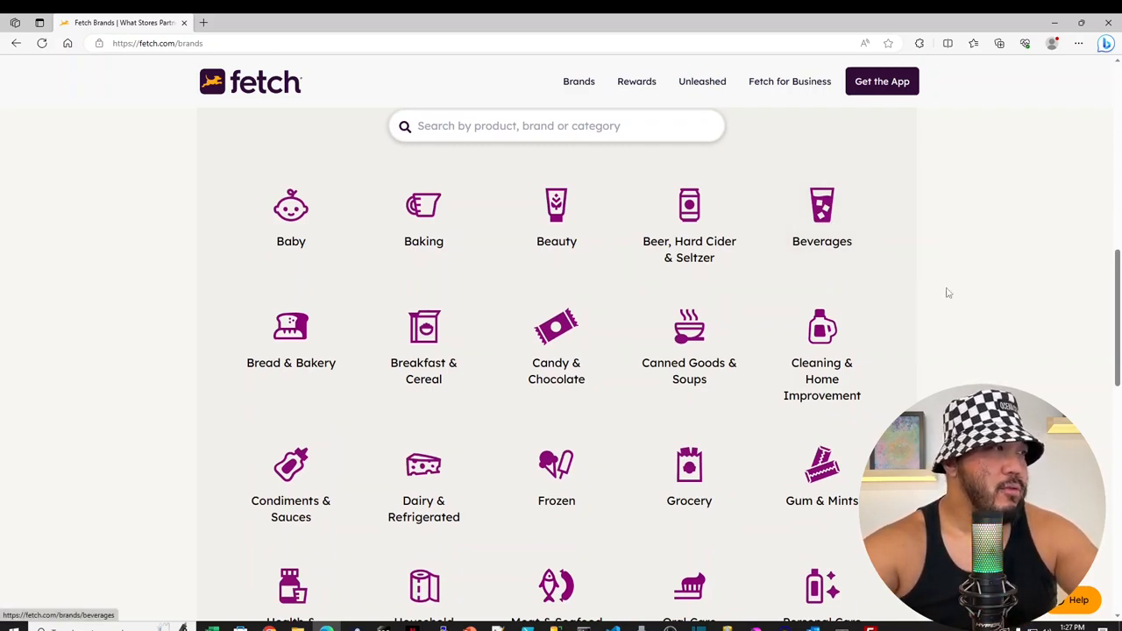
pyautogui.scroll(-3)
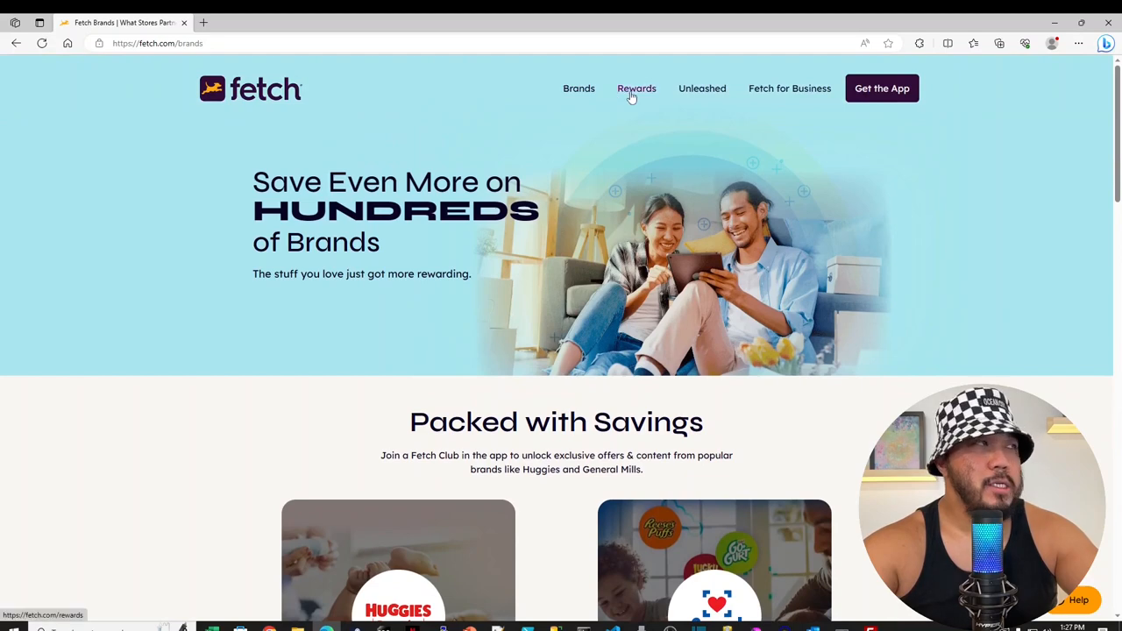
# Step: Go to the Rewards page and browse the Turn Receipts into Rewards gift card grid from Amazon to Uber
pyautogui.click(637, 87)
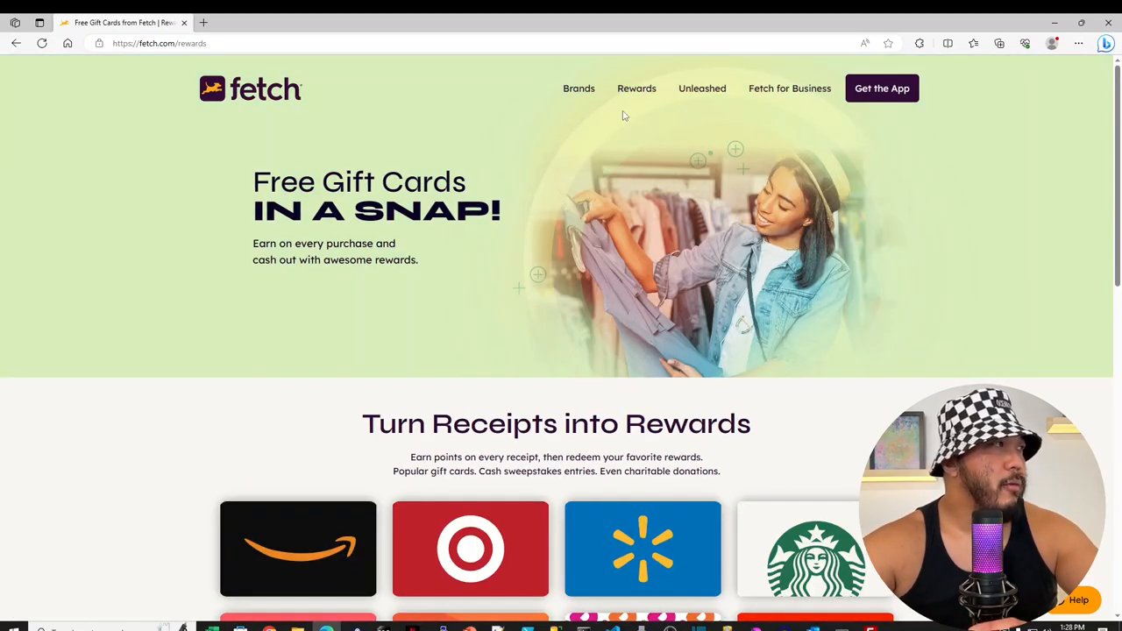
pyautogui.scroll(-3)
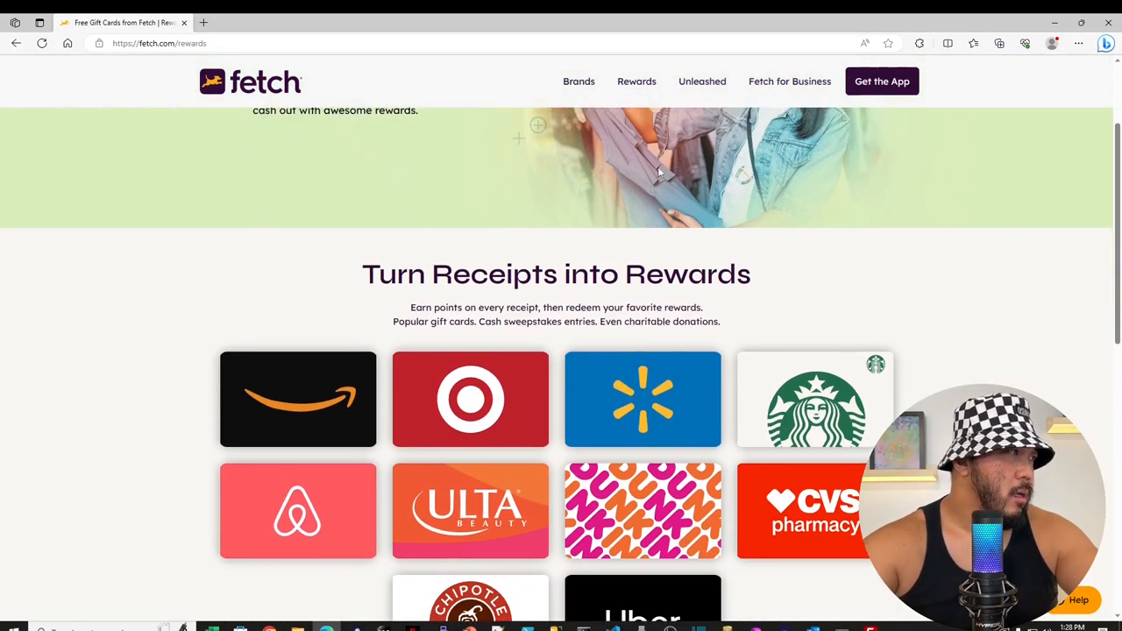
pyautogui.scroll(-3)
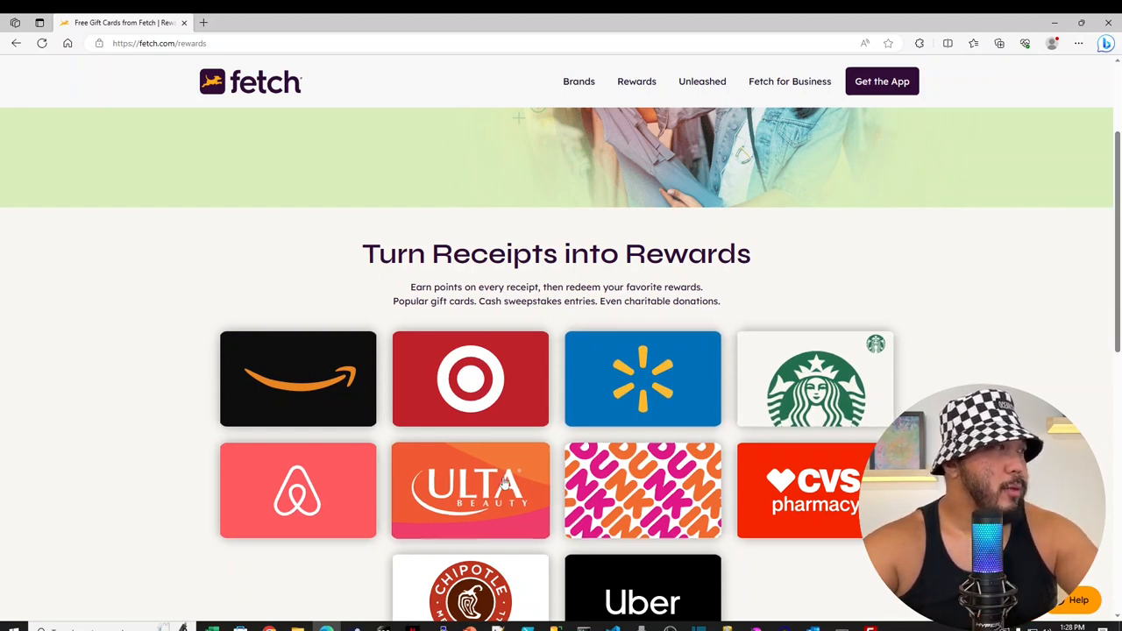
pyautogui.moveTo(298, 491)
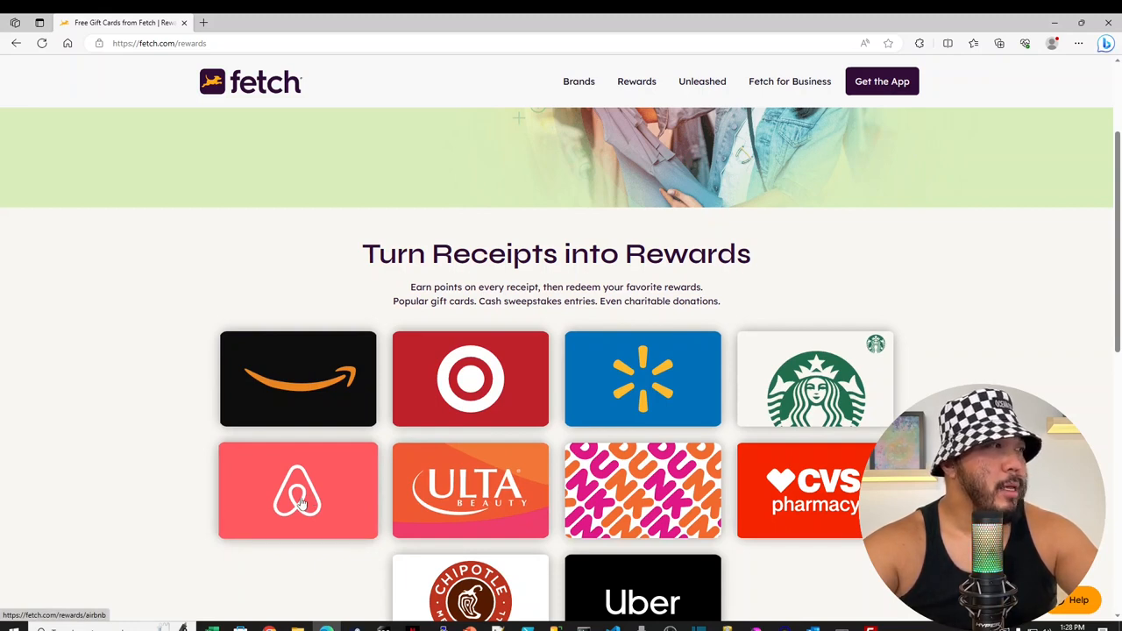
pyautogui.scroll(-3)
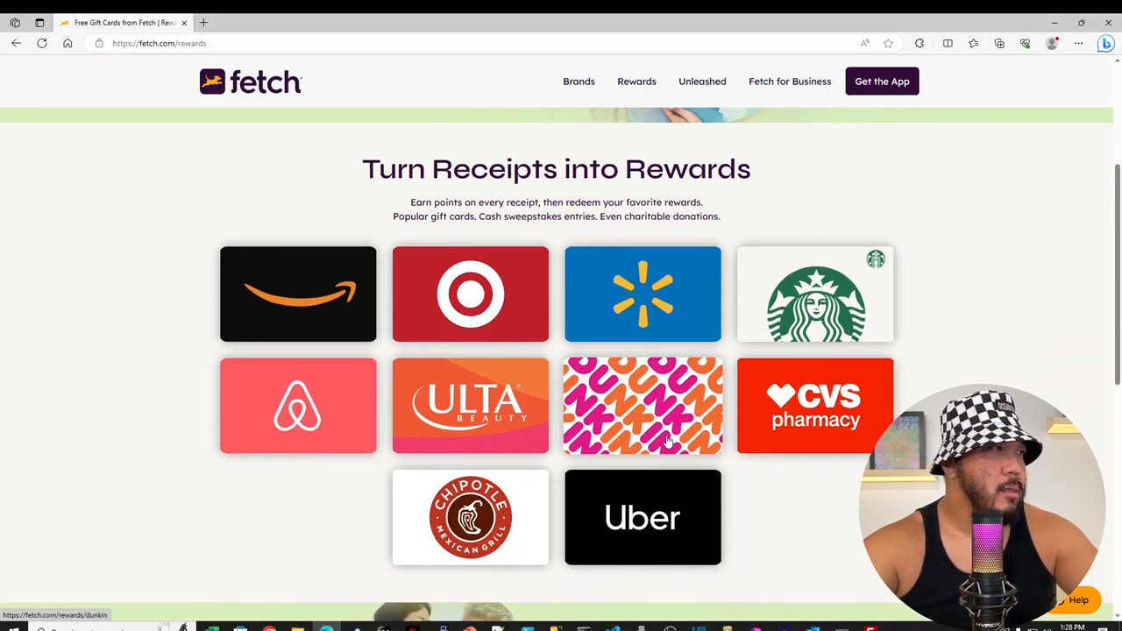
pyautogui.moveTo(797, 421)
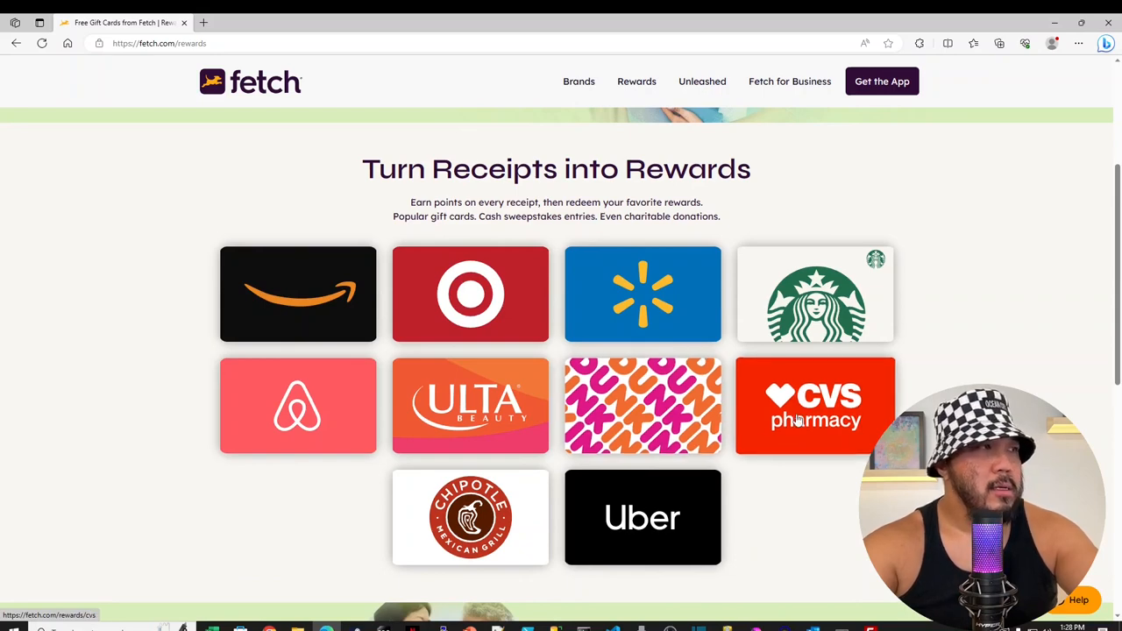
pyautogui.scroll(-3)
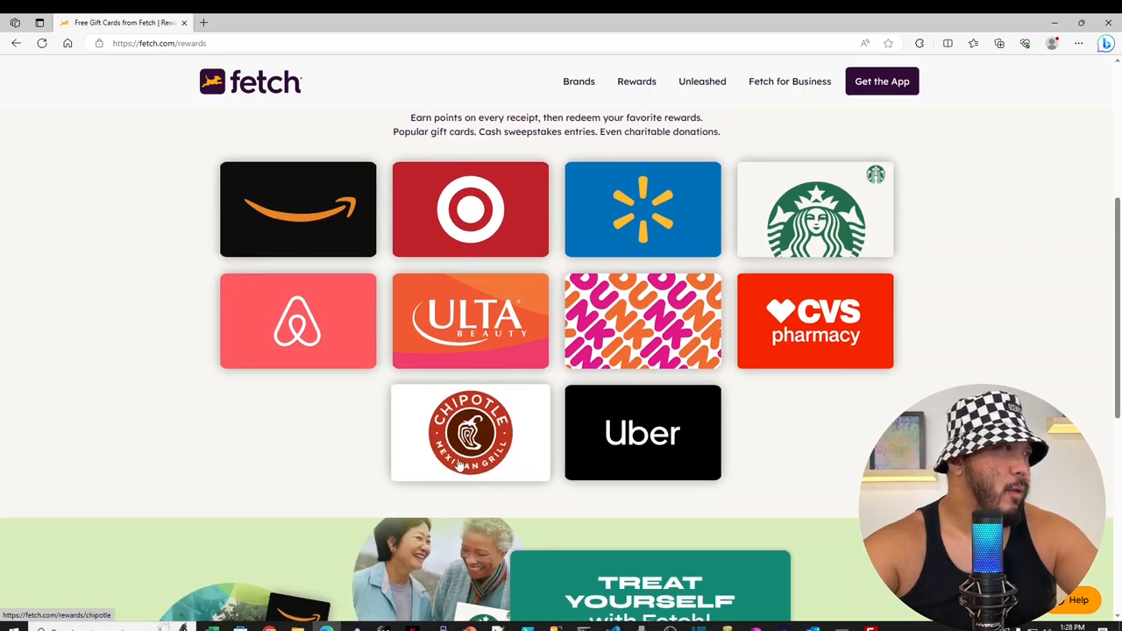
pyautogui.scroll(-3)
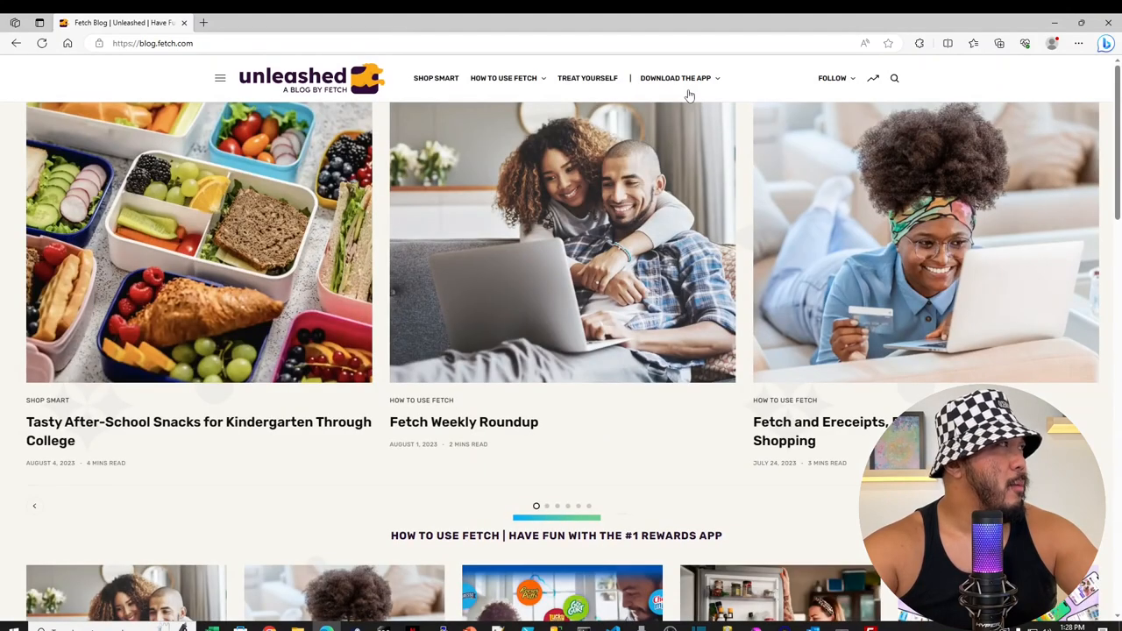
pyautogui.moveTo(675, 144)
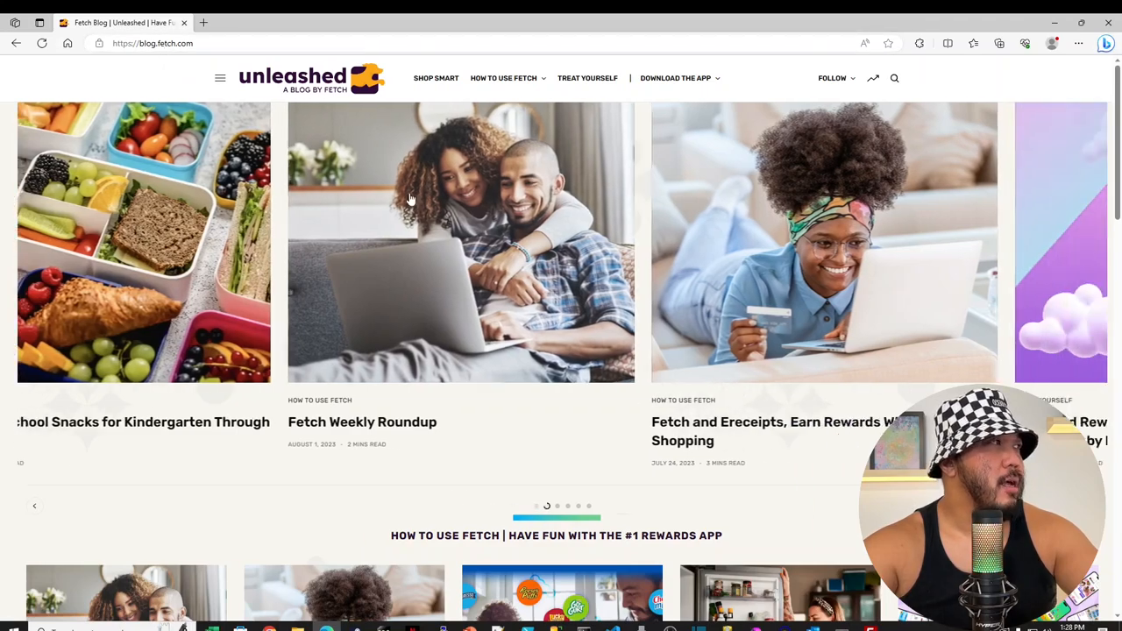
# Step: Move through the Unleashed blog's featured article carousel to the next articles
pyautogui.scroll(-3)
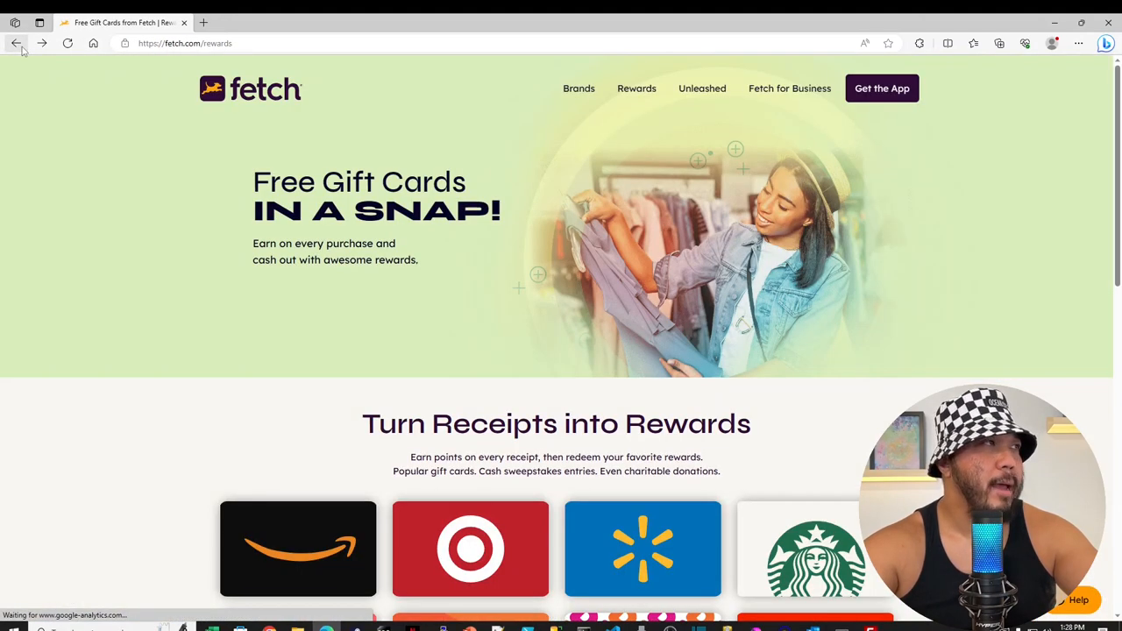
# Step: Look over the gift card brand grid on fetch.com/rewards and return toward the top
pyautogui.scroll(-3)
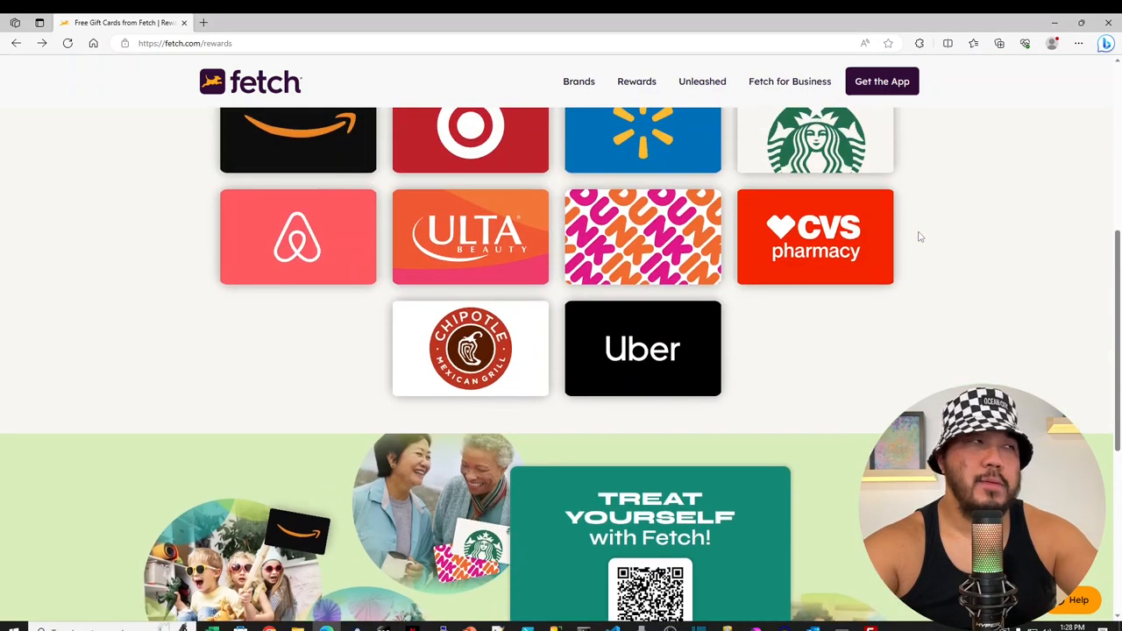
pyautogui.scroll(3)
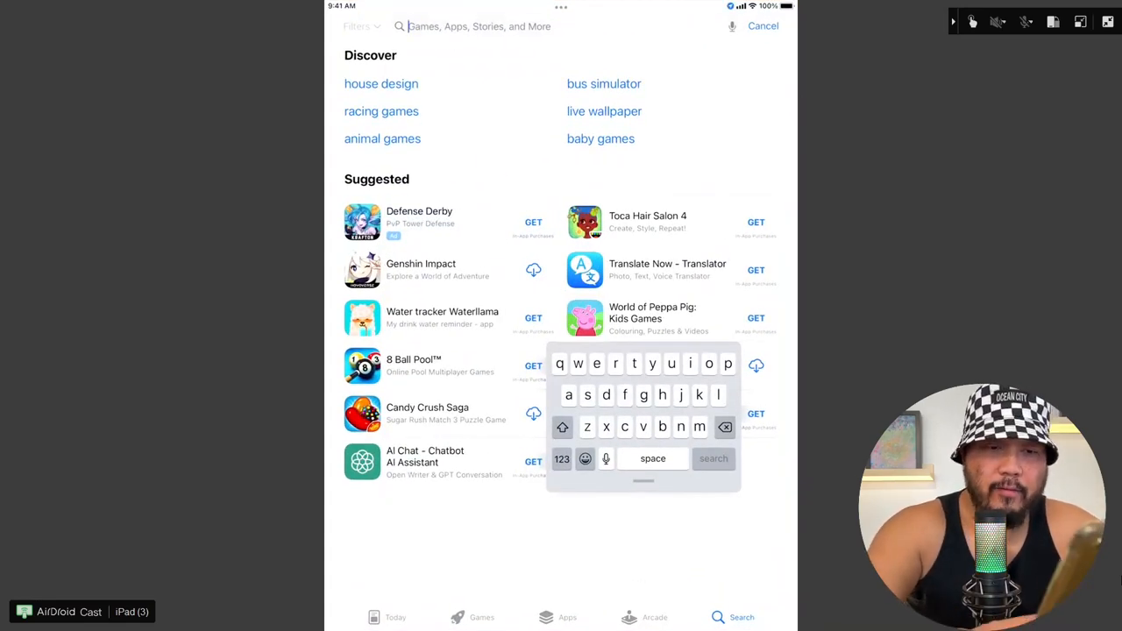
# Step: Search the App Store for 'fetch' and run the 'fetch rewards' suggestion
pyautogui.write('fetch')
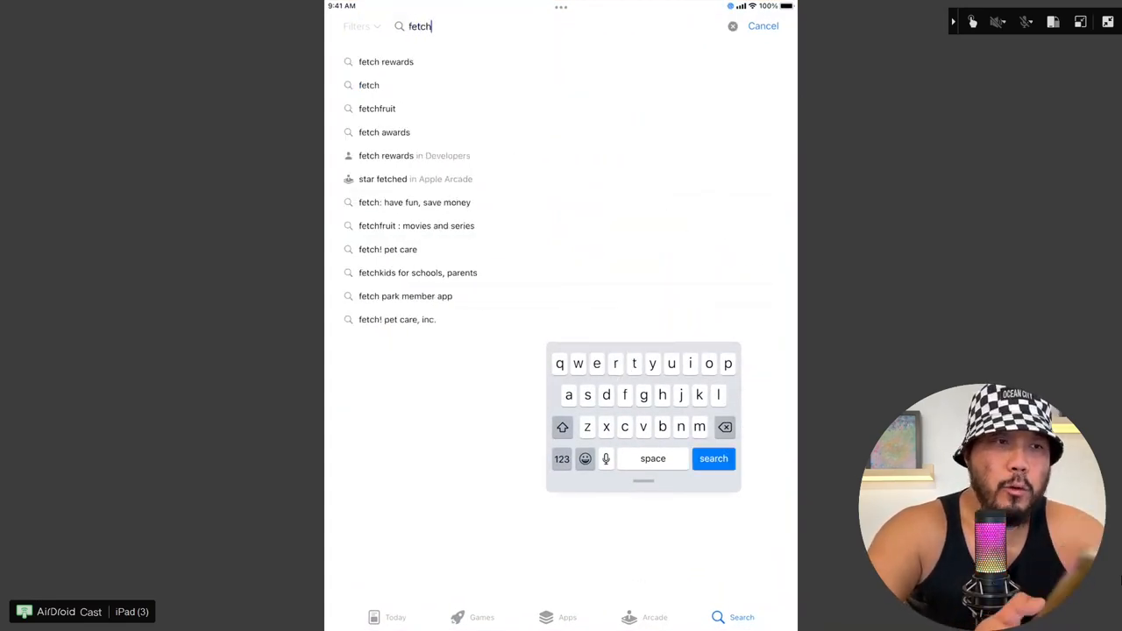
pyautogui.click(386, 61)
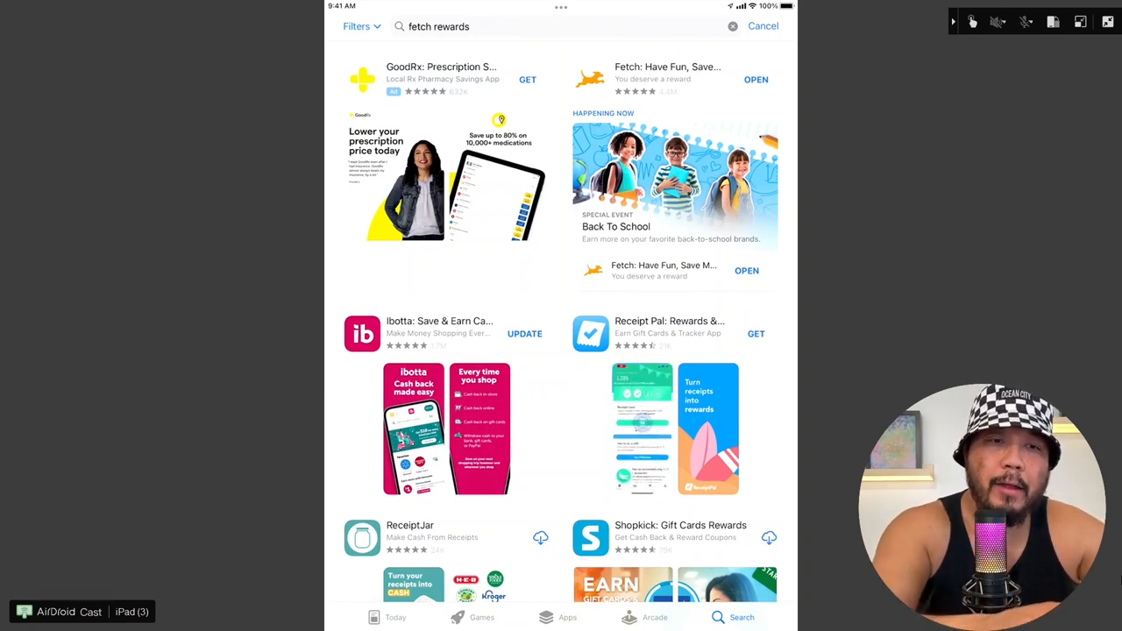
# Step: View the Fetch: Have Fun, Save Money listing with its 4.8 rating, events and What's New
pyautogui.click(667, 79)
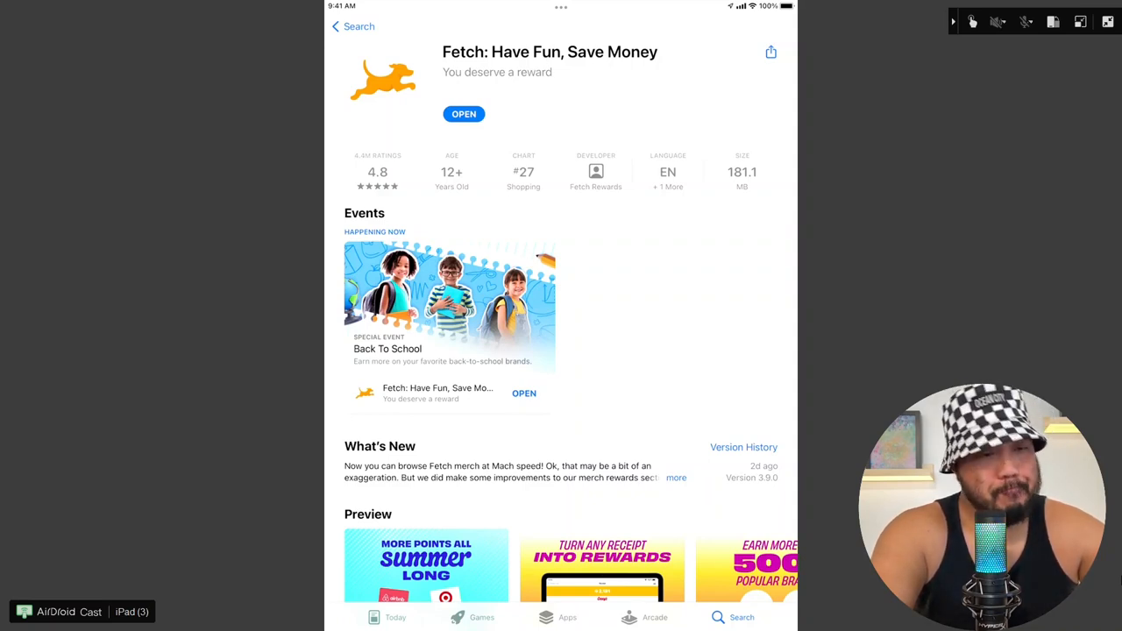
pyautogui.scroll(-3)
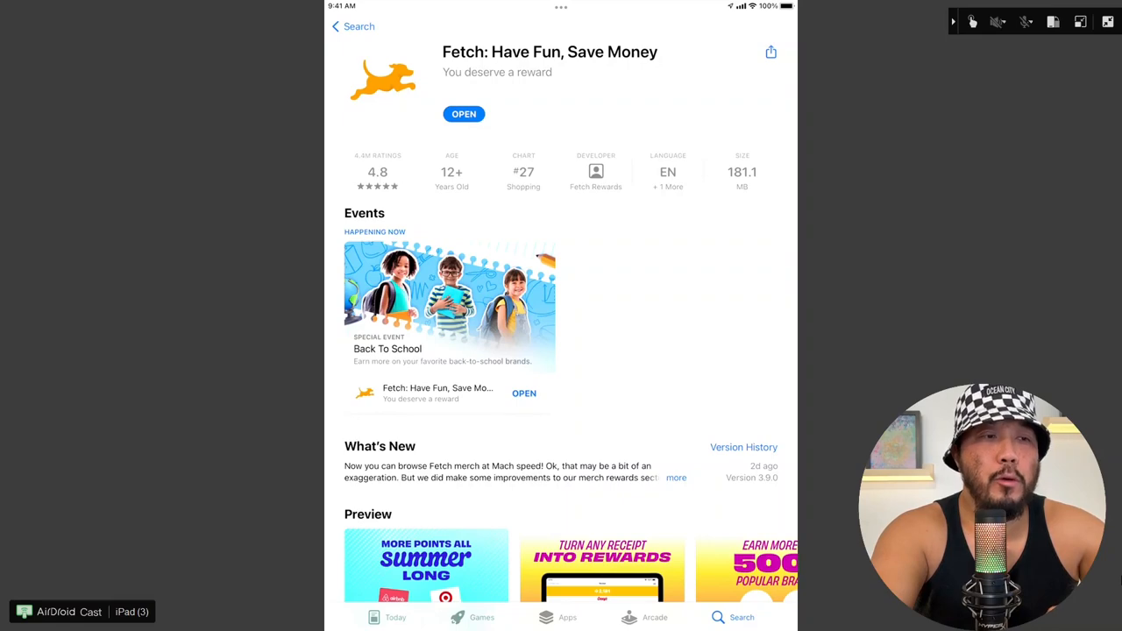
# Step: Launch Fetch, browse Discover offers and the Brands list, then show the 10,854-point history
pyautogui.click(463, 114)
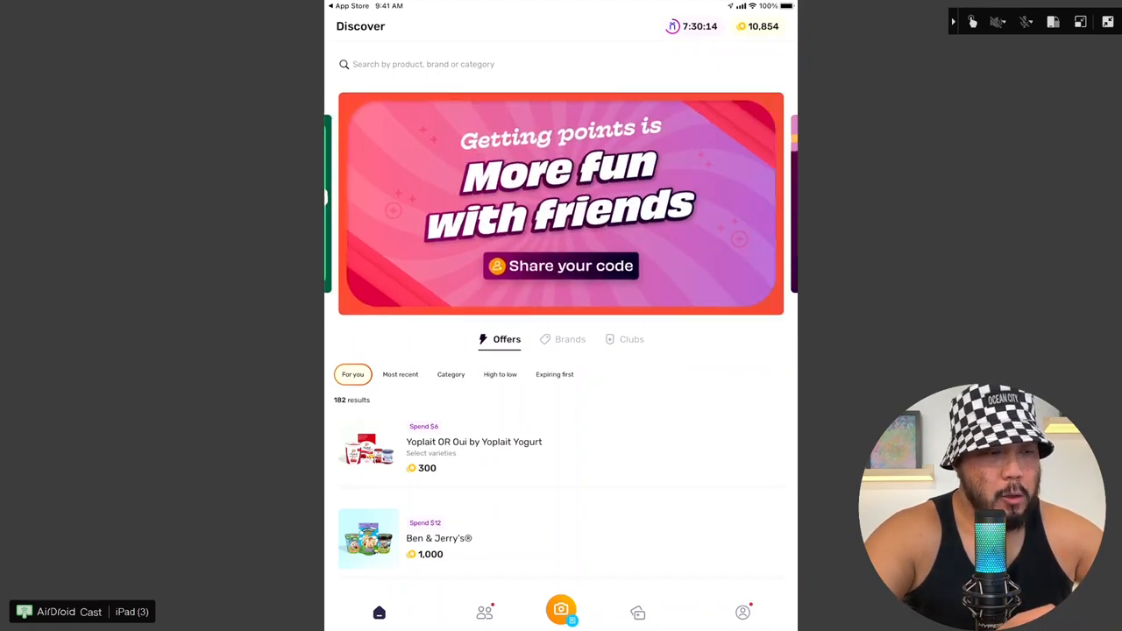
pyautogui.scroll(-3)
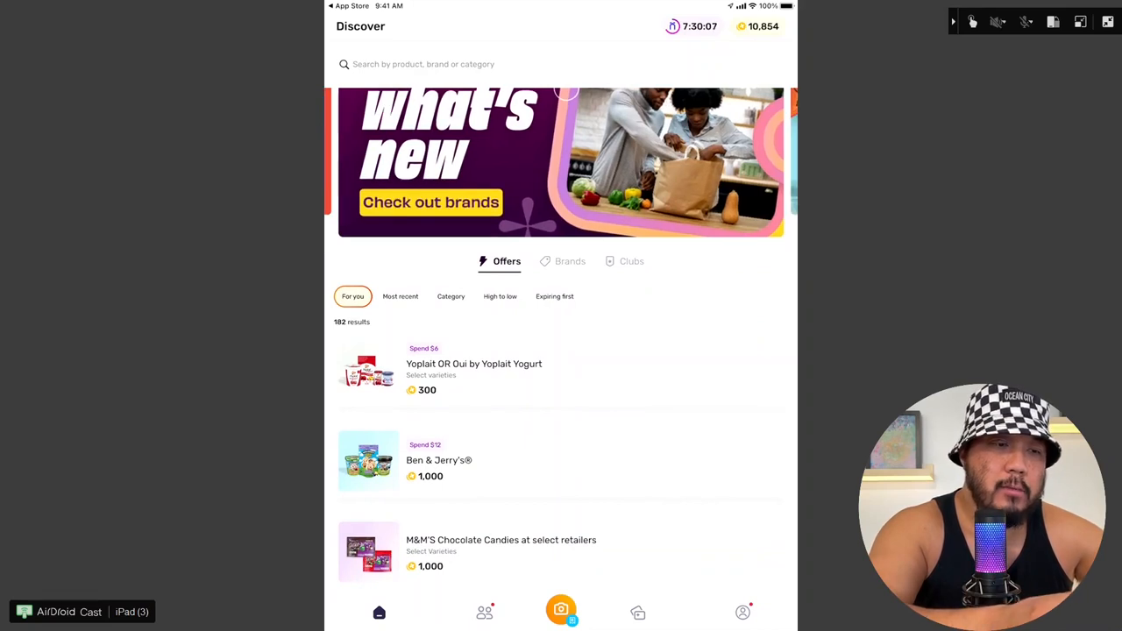
pyautogui.click(568, 259)
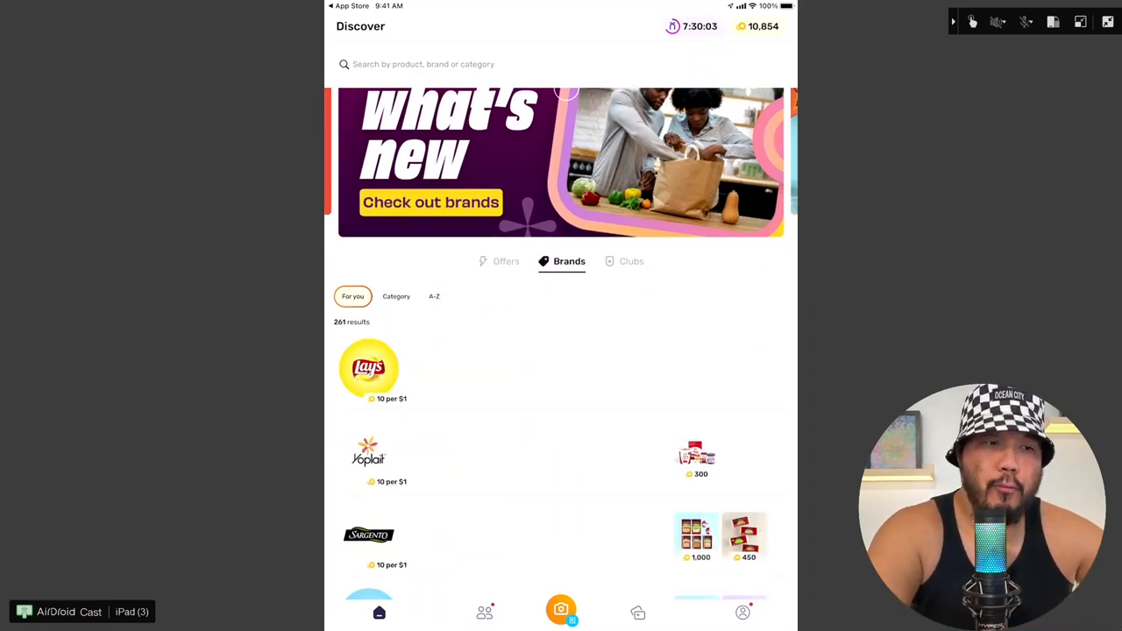
pyautogui.click(631, 330)
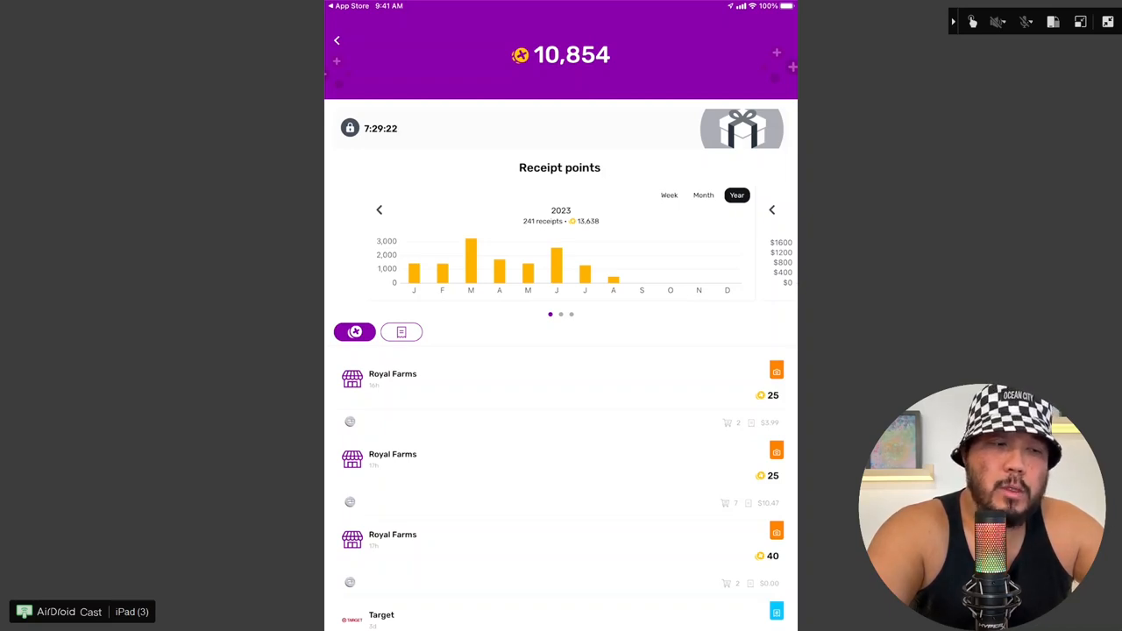
pyautogui.scroll(-3)
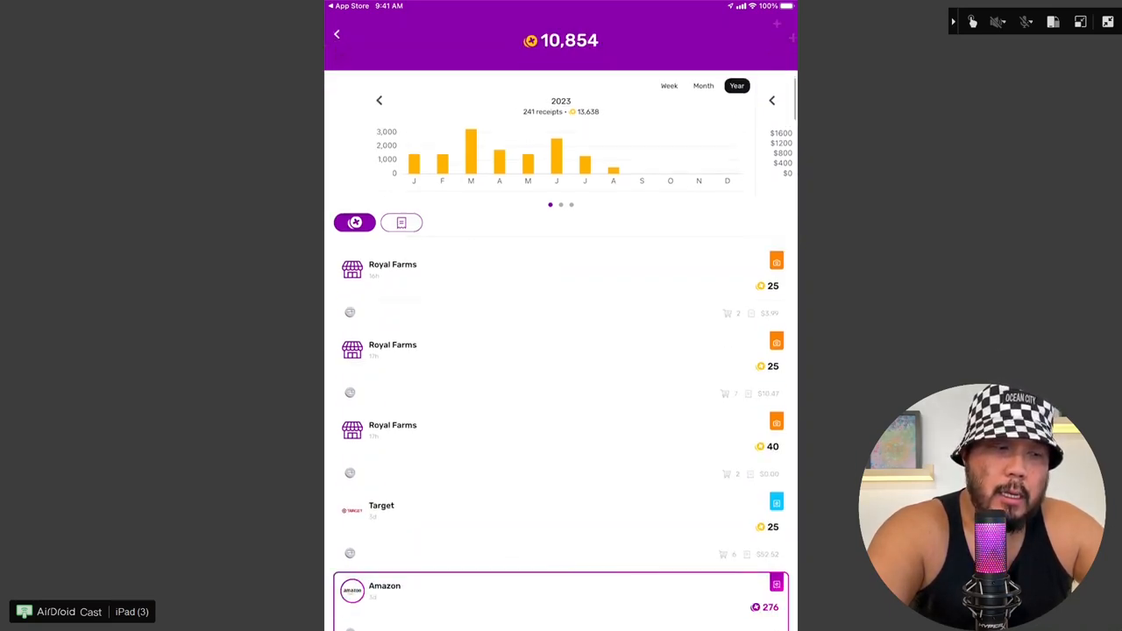
pyautogui.scroll(-3)
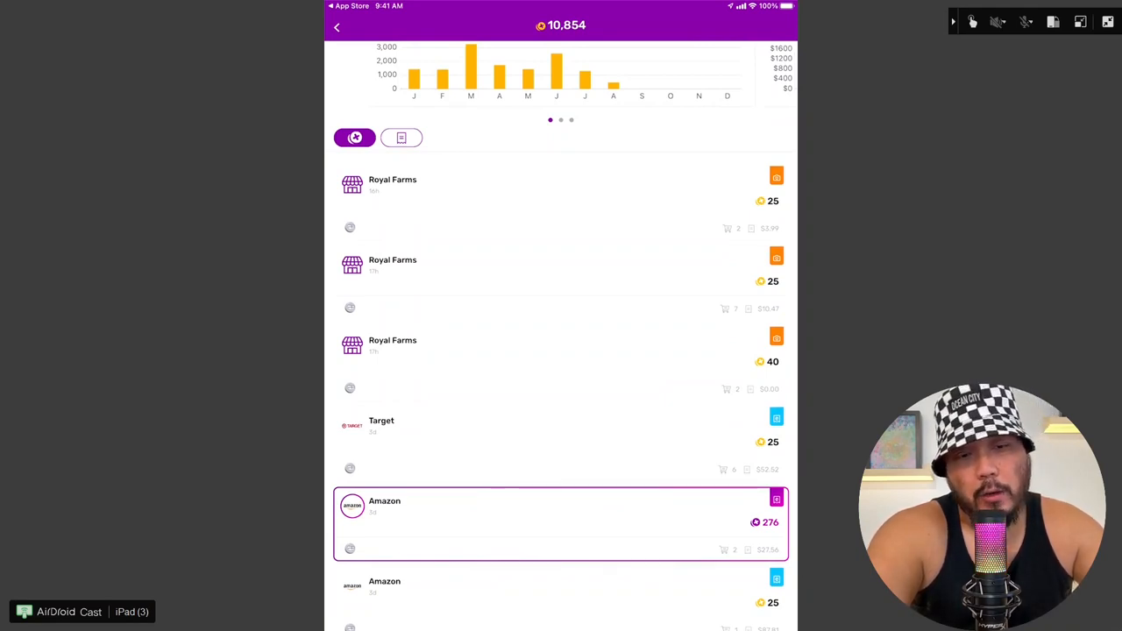
pyautogui.scroll(-3)
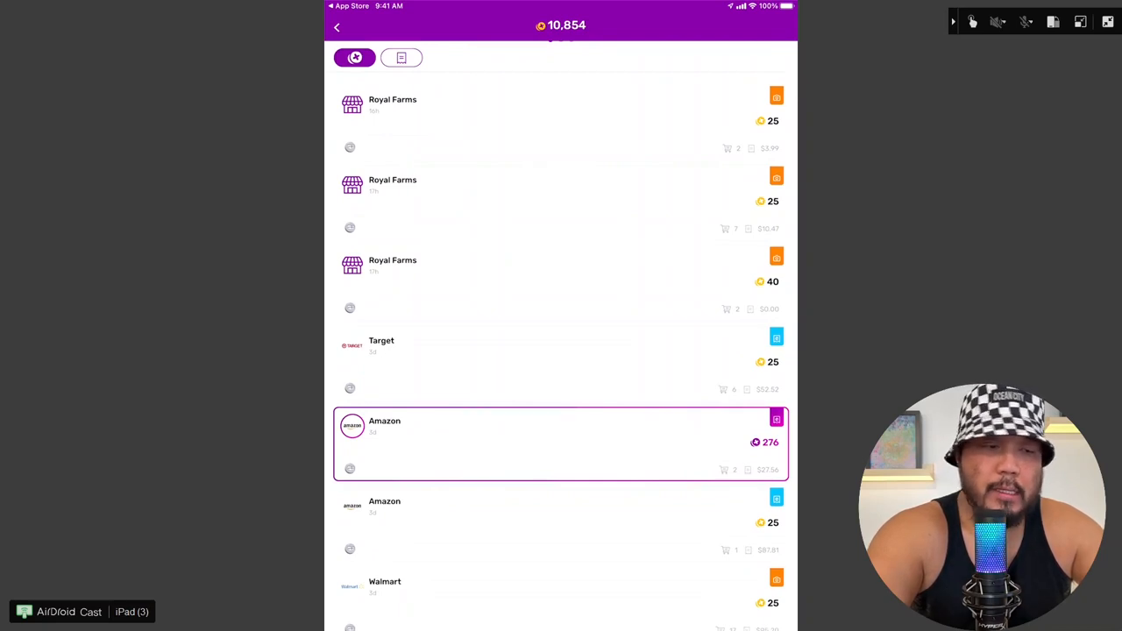
pyautogui.scroll(-3)
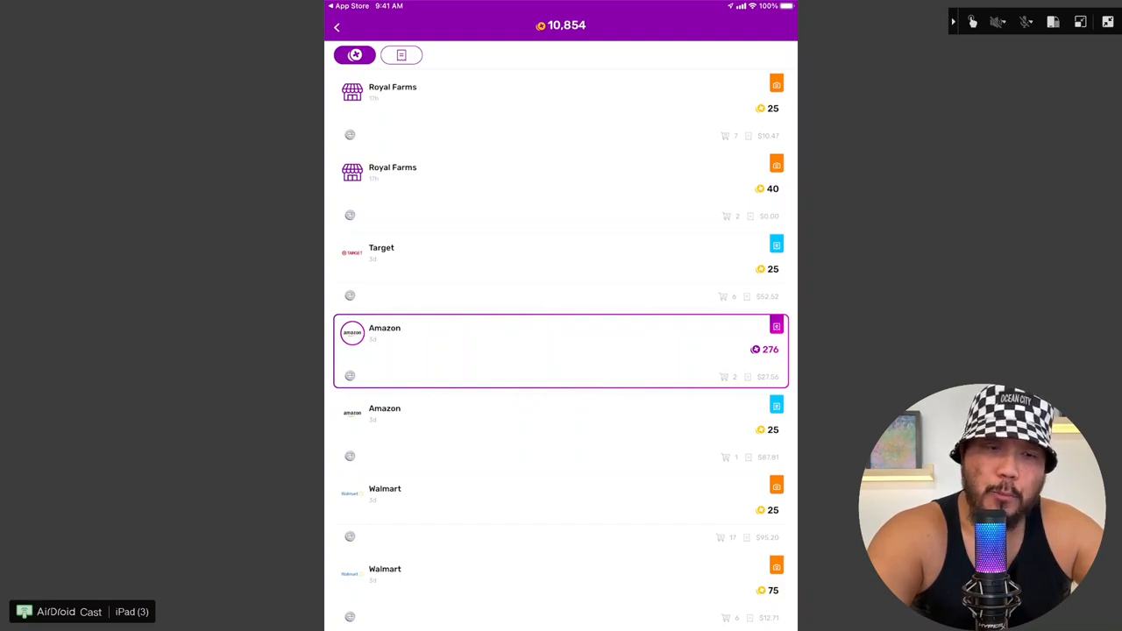
pyautogui.click(560, 348)
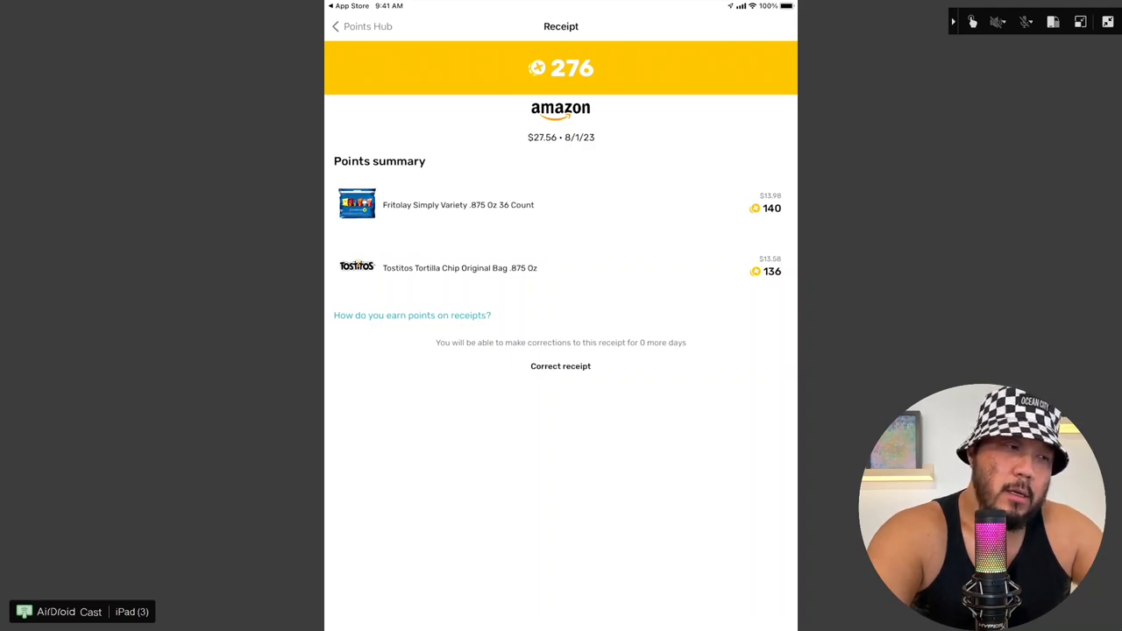
pyautogui.click(336, 26)
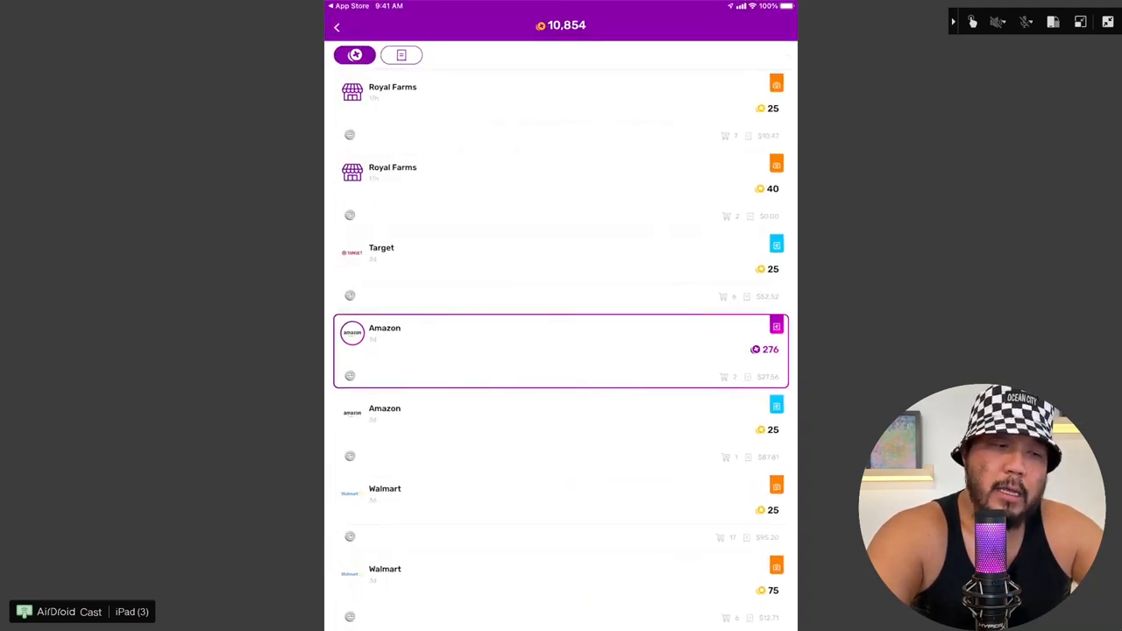
pyautogui.scroll(-3)
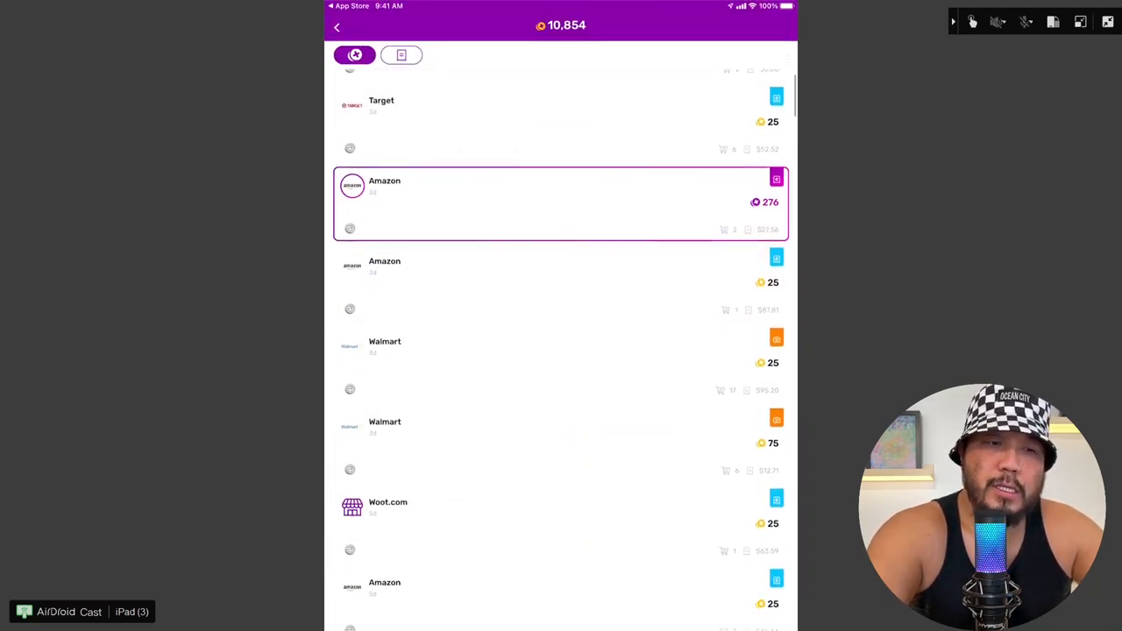
pyautogui.scroll(-3)
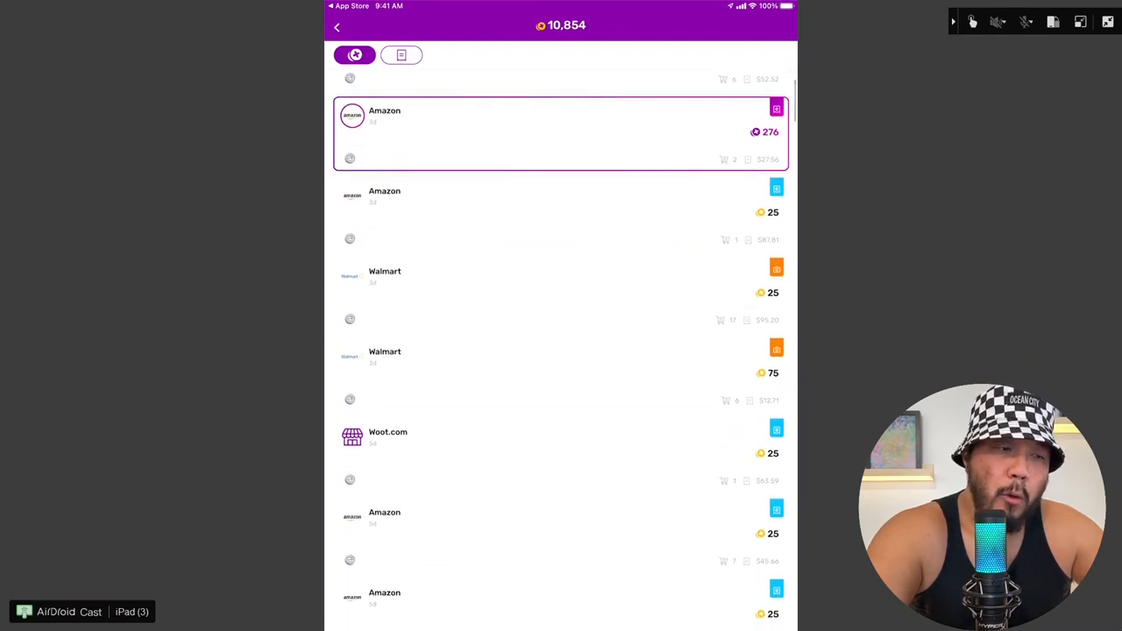
pyautogui.scroll(-3)
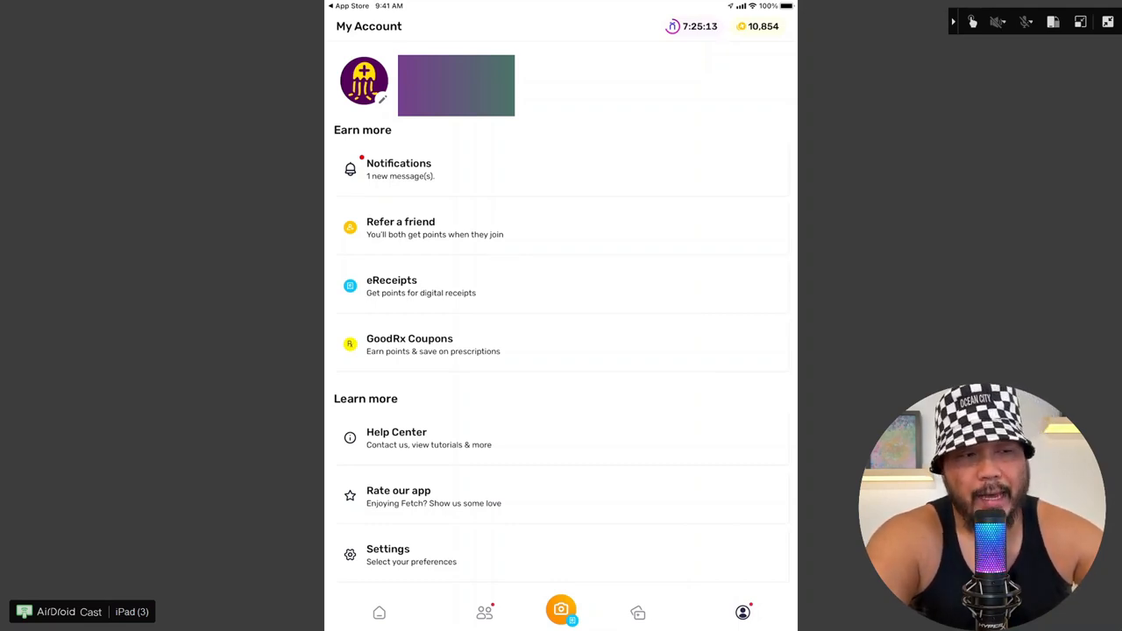
# Step: Show My Rewards from the My Account screen
pyautogui.click(399, 227)
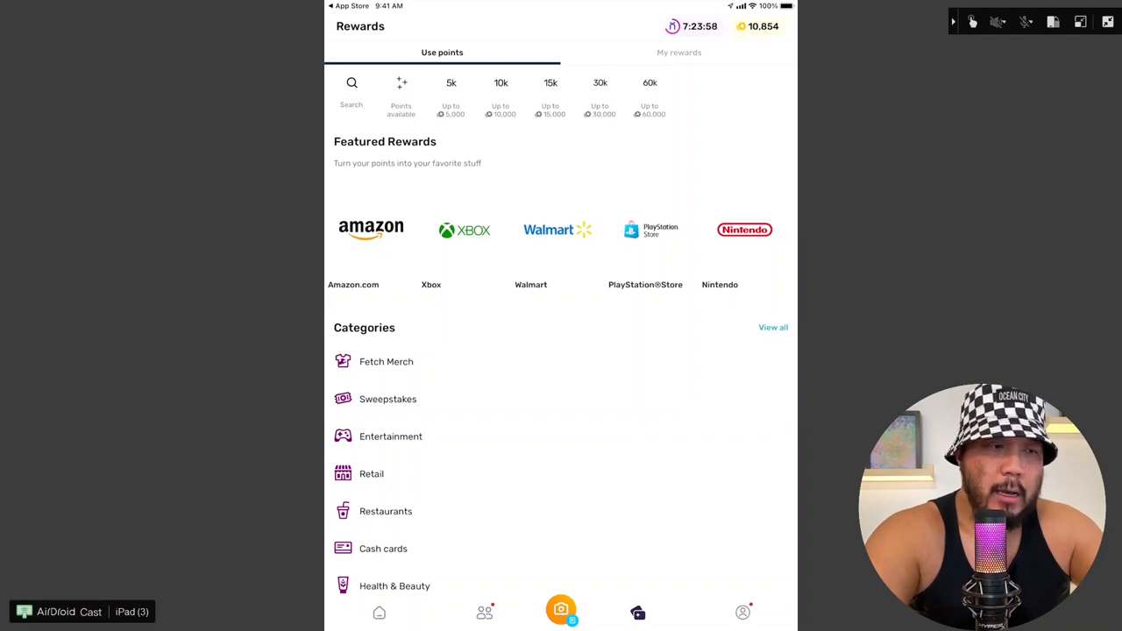
pyautogui.click(370, 230)
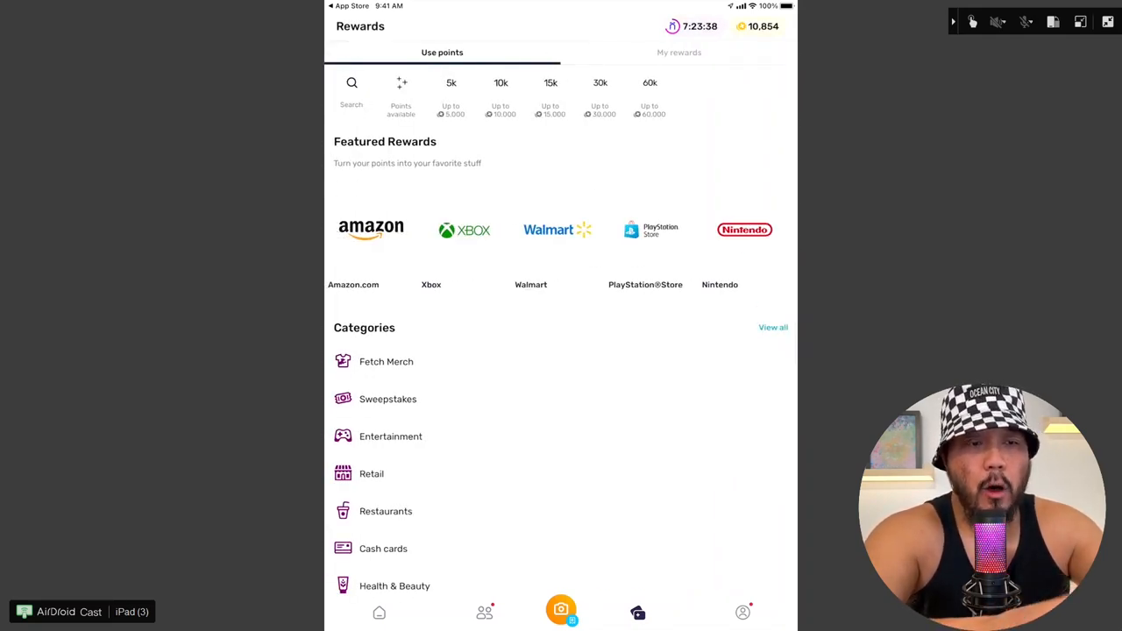
pyautogui.click(557, 229)
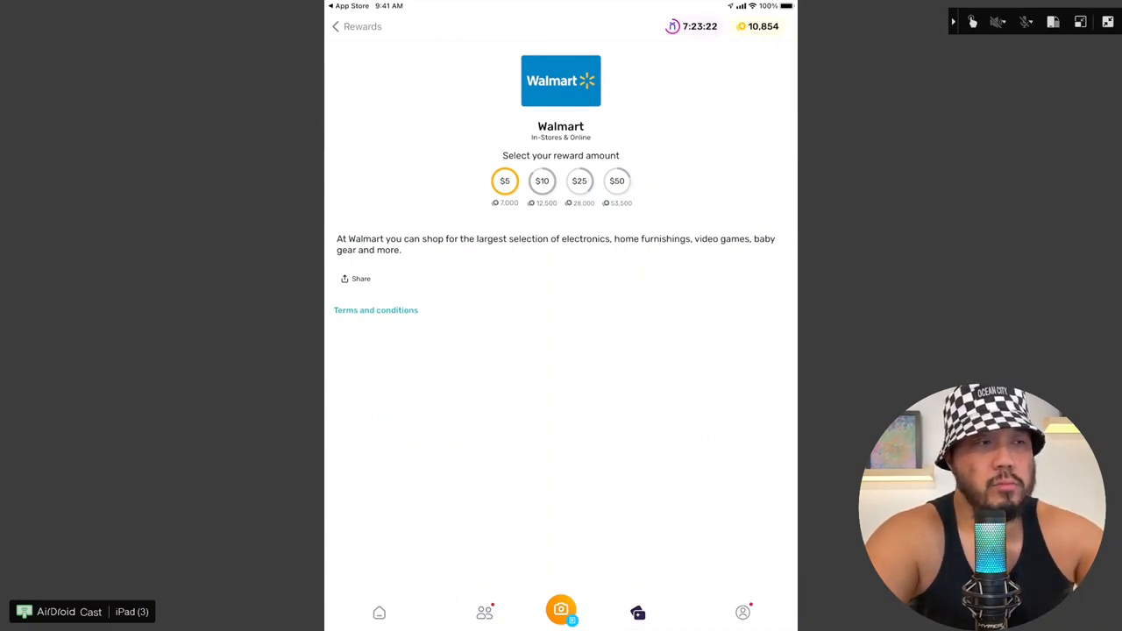
pyautogui.click(337, 26)
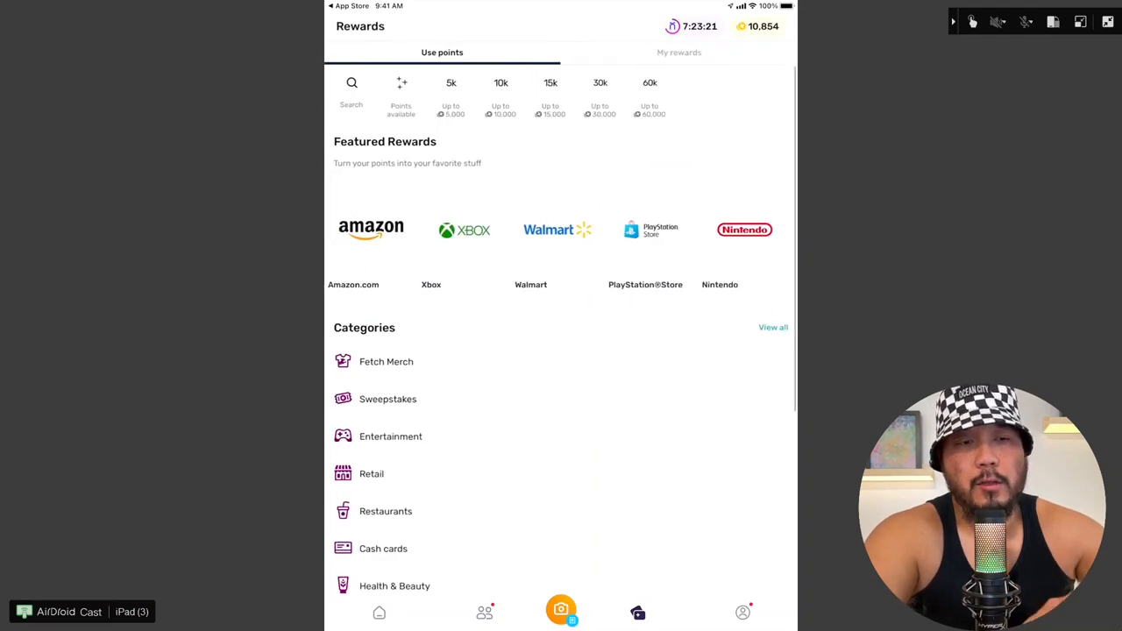
pyautogui.click(743, 230)
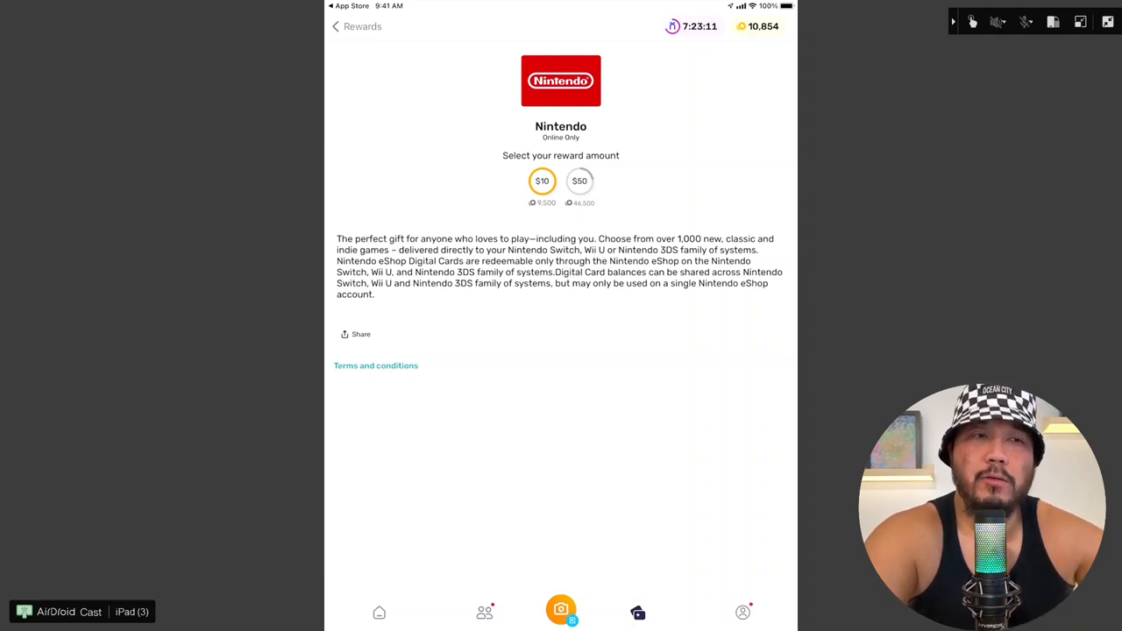
pyautogui.click(336, 26)
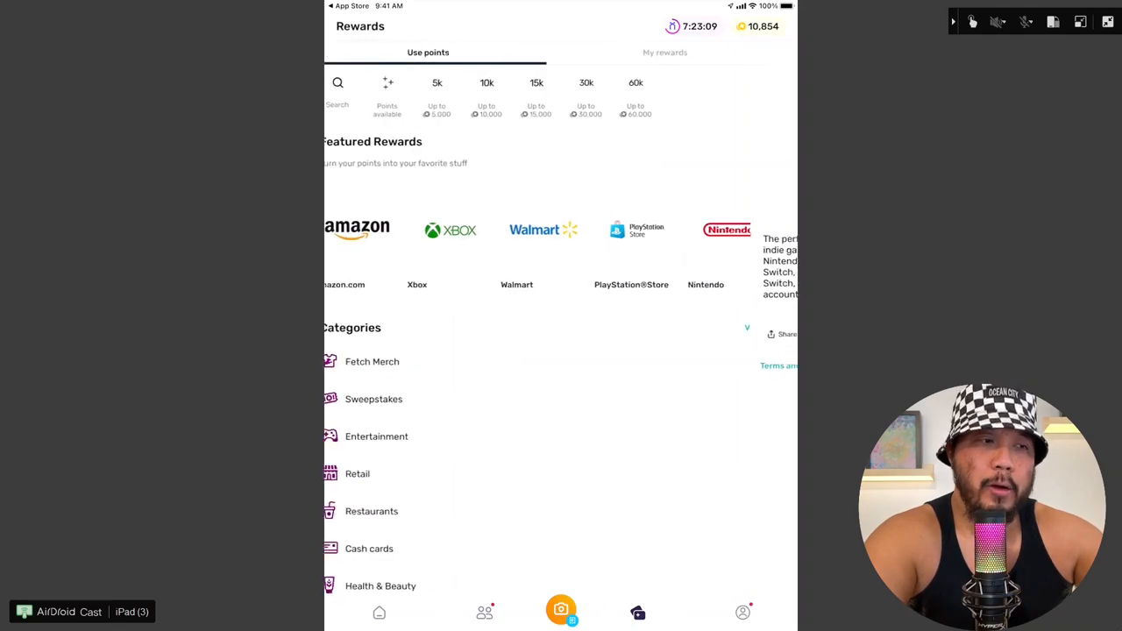
pyautogui.click(355, 229)
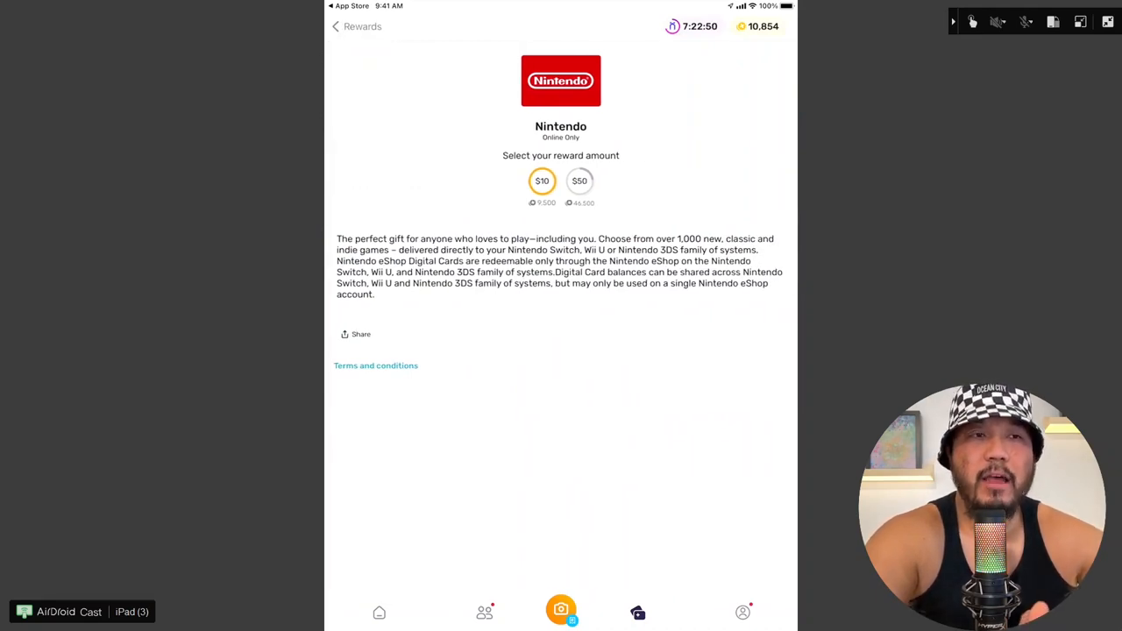
pyautogui.click(336, 26)
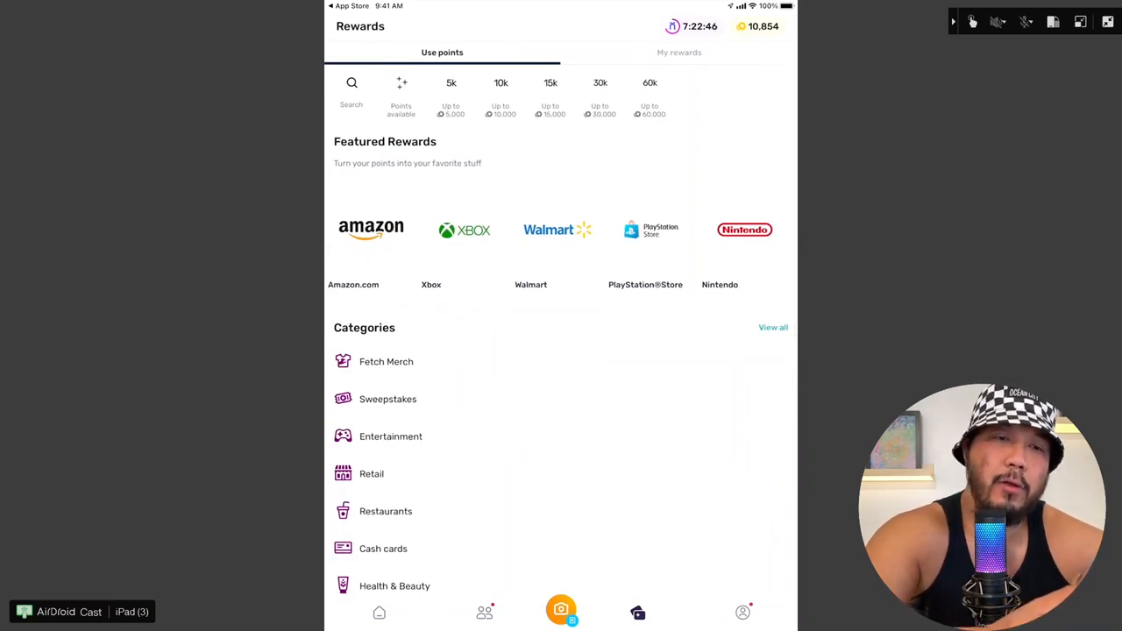
pyautogui.click(649, 229)
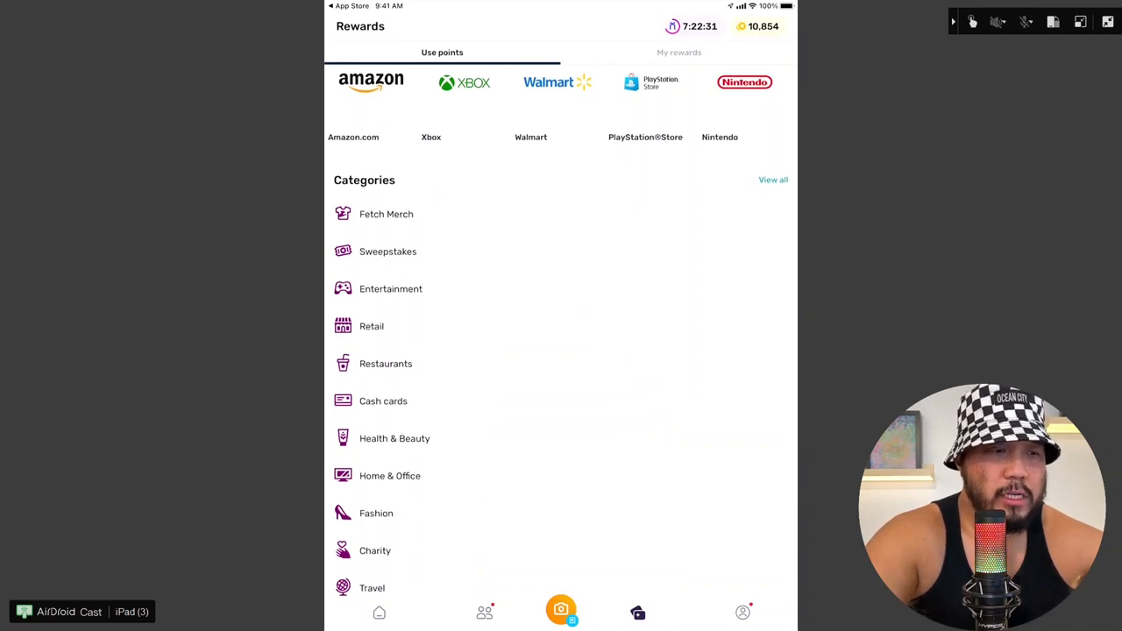
pyautogui.click(386, 363)
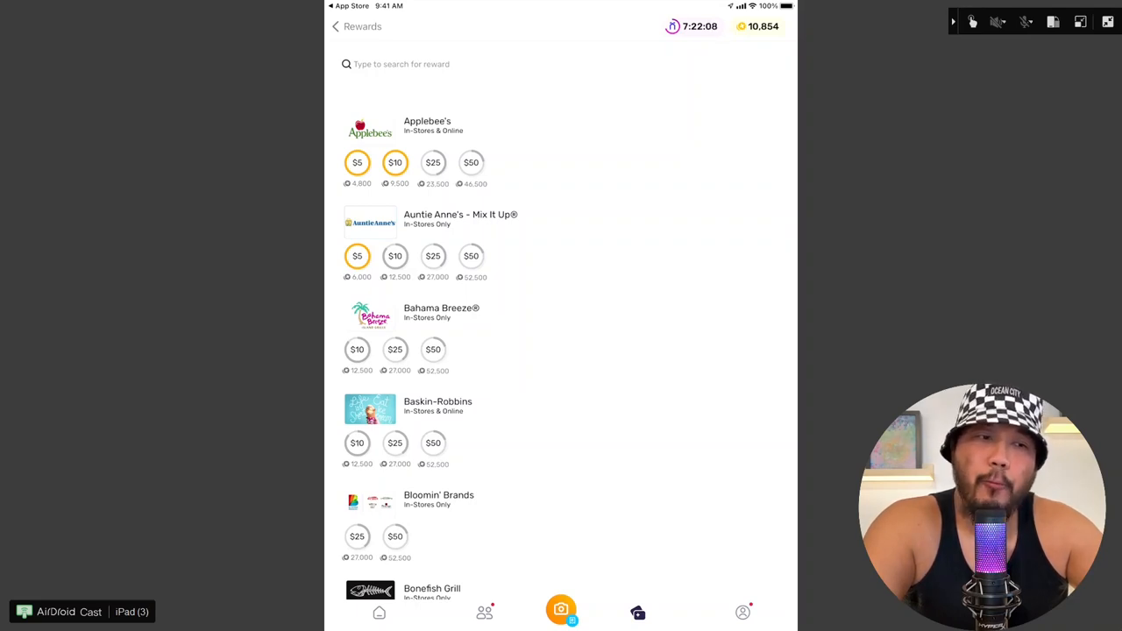
pyautogui.scroll(-3)
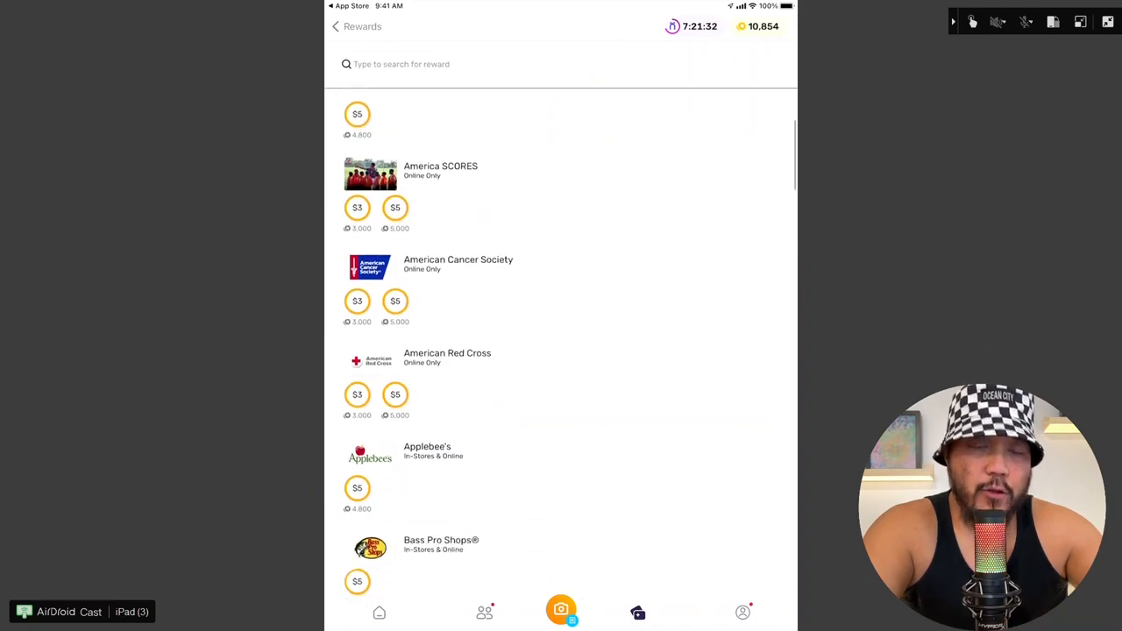
pyautogui.scroll(-3)
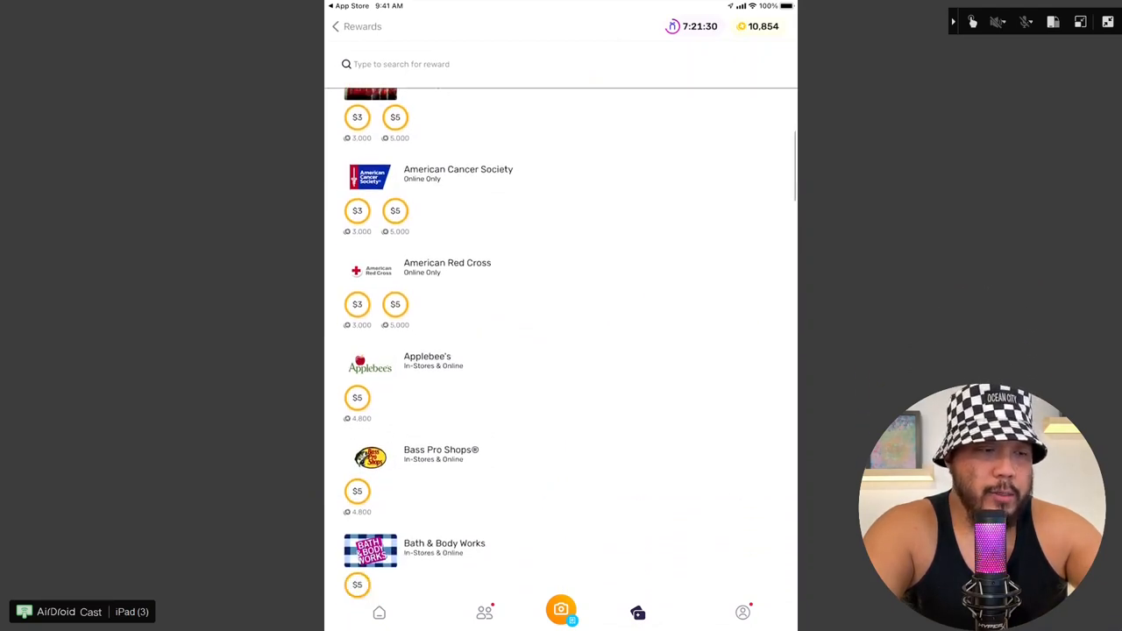
pyautogui.scroll(-3)
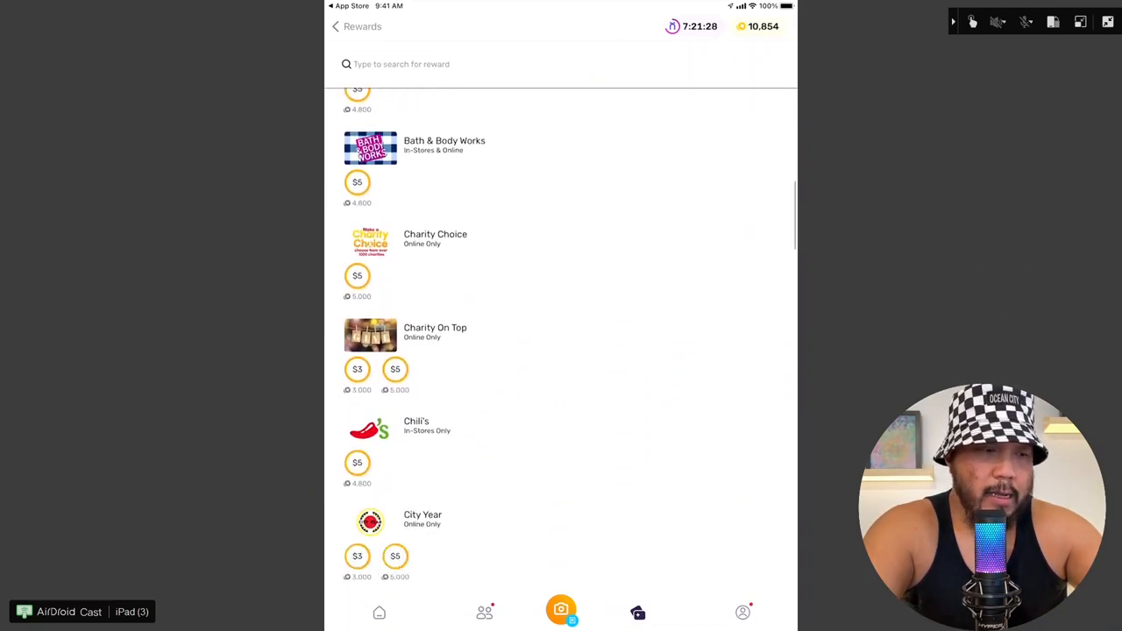
pyautogui.scroll(-3)
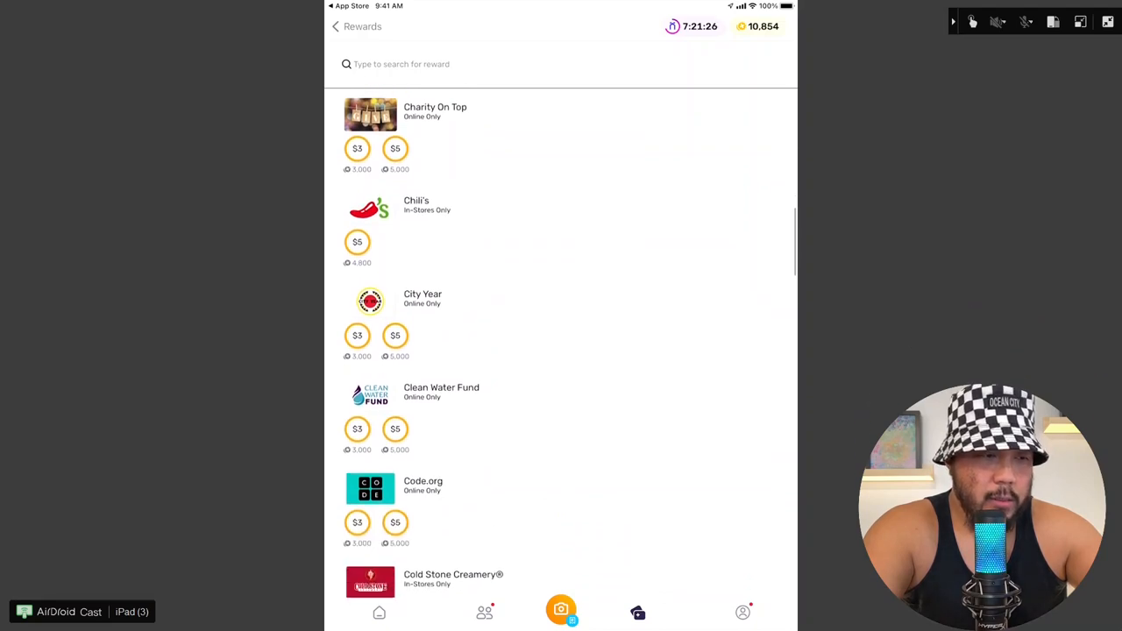
pyautogui.scroll(-3)
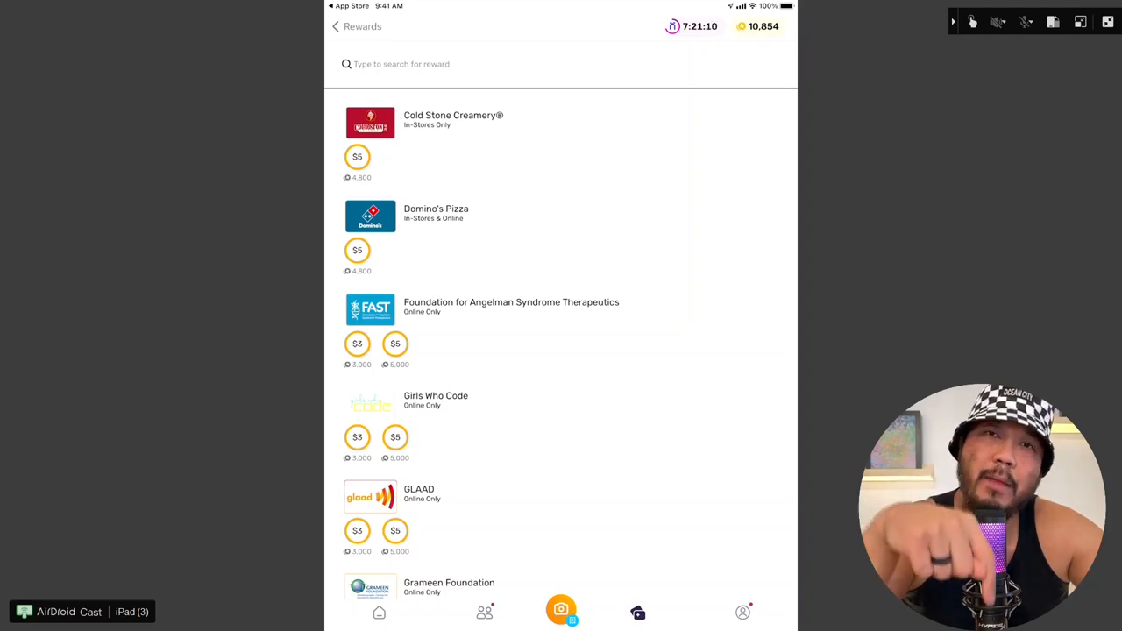
pyautogui.scroll(-3)
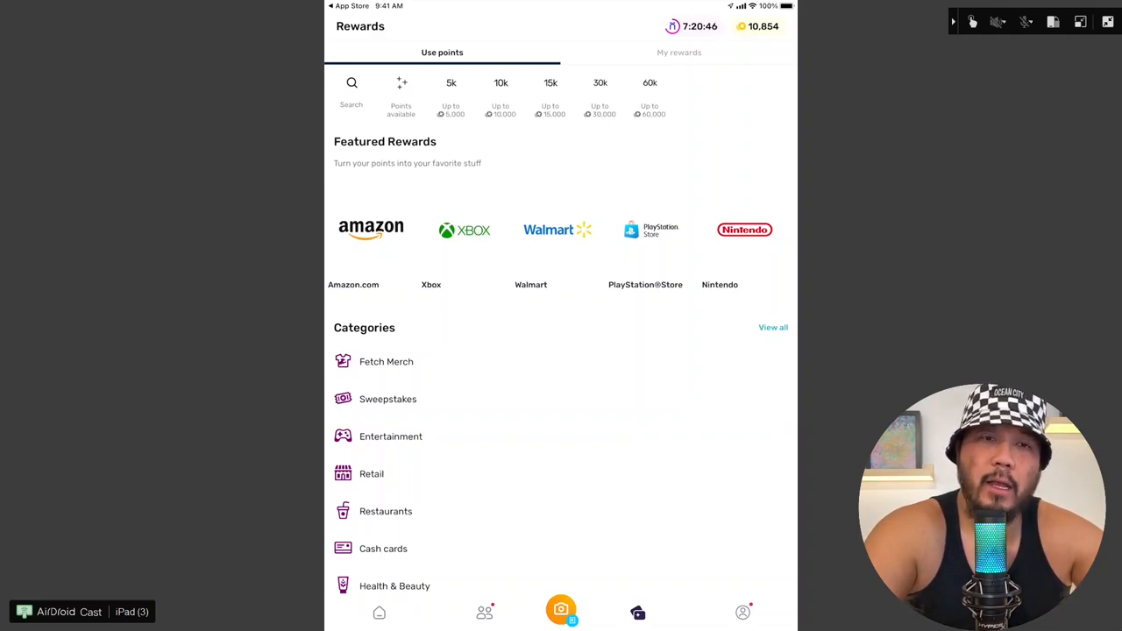
# Step: Redeem a $10 Nintendo gift card from Featured Rewards and acknowledge the reward-on-the-way confirmation
pyautogui.click(743, 228)
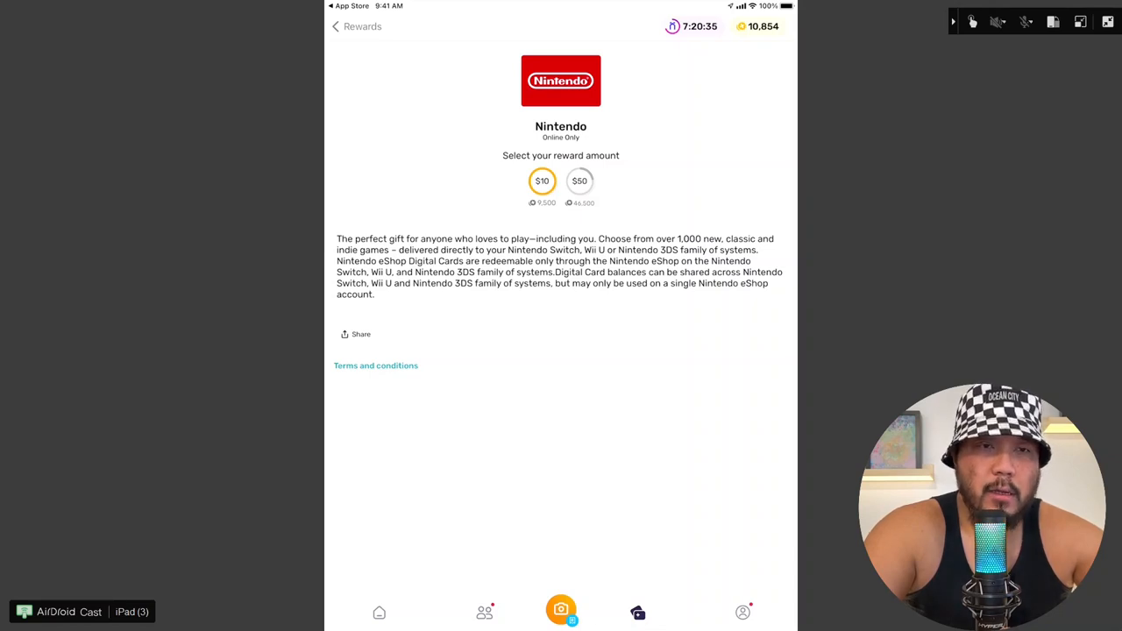
pyautogui.click(542, 180)
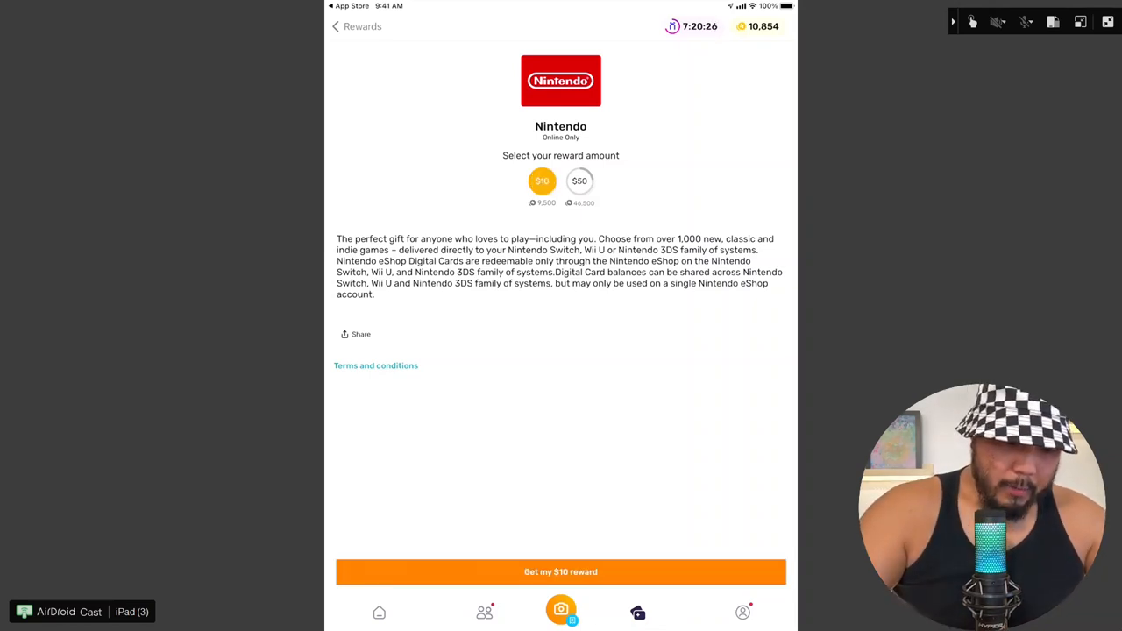
pyautogui.click(561, 571)
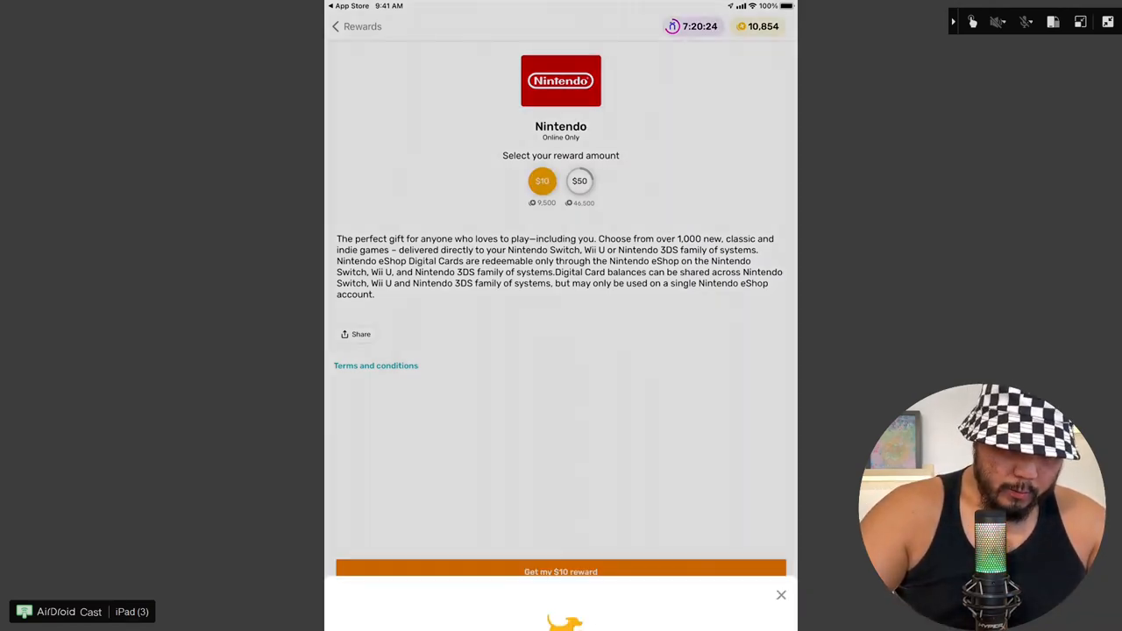
pyautogui.click(561, 571)
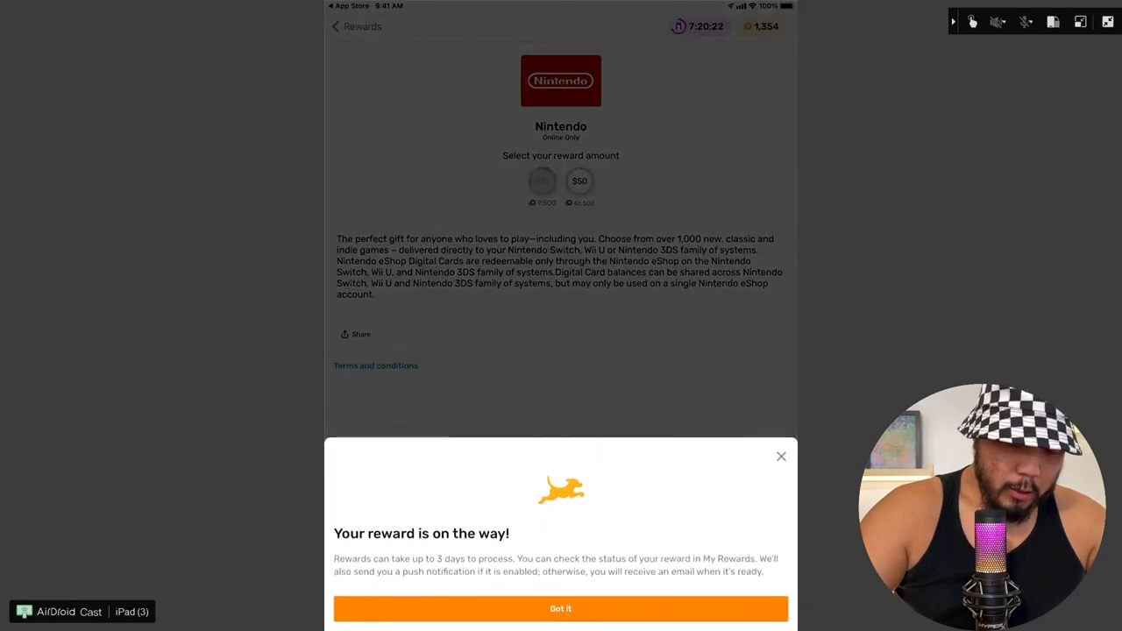
pyautogui.click(561, 608)
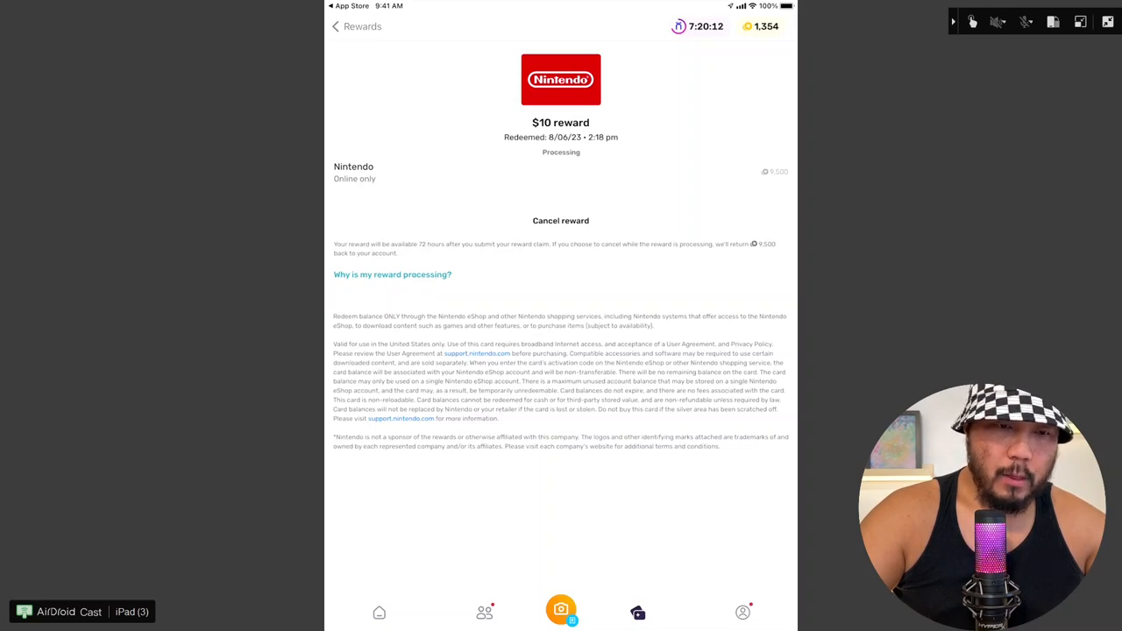
# Step: View the newest $10 Nintendo reward's details, then return to My Rewards showing it processing
pyautogui.click(335, 26)
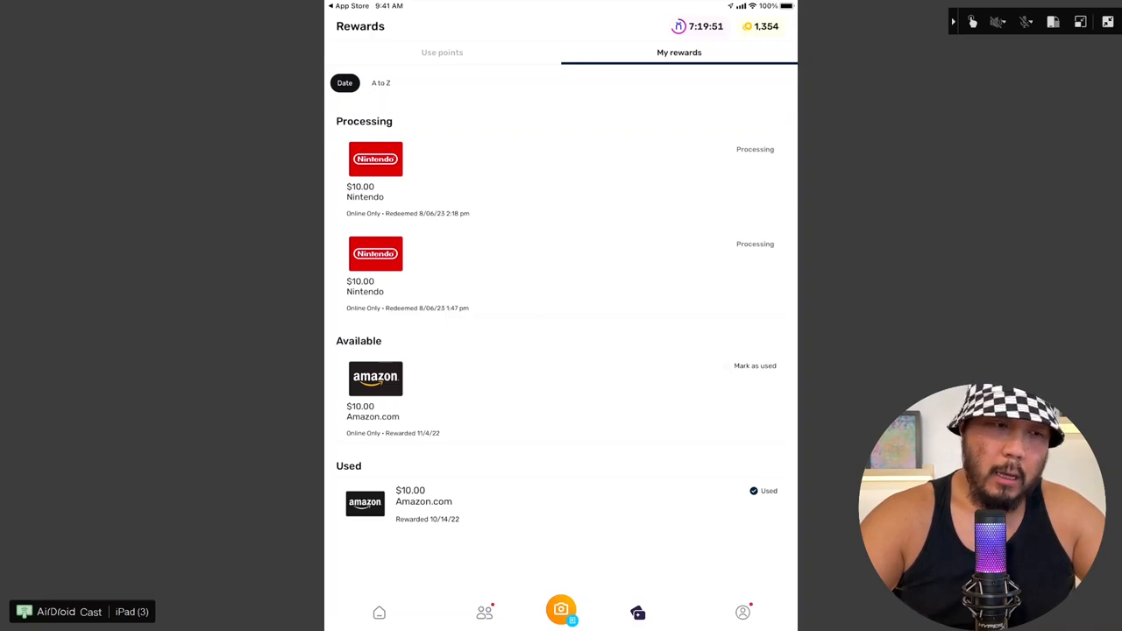
pyautogui.click(375, 158)
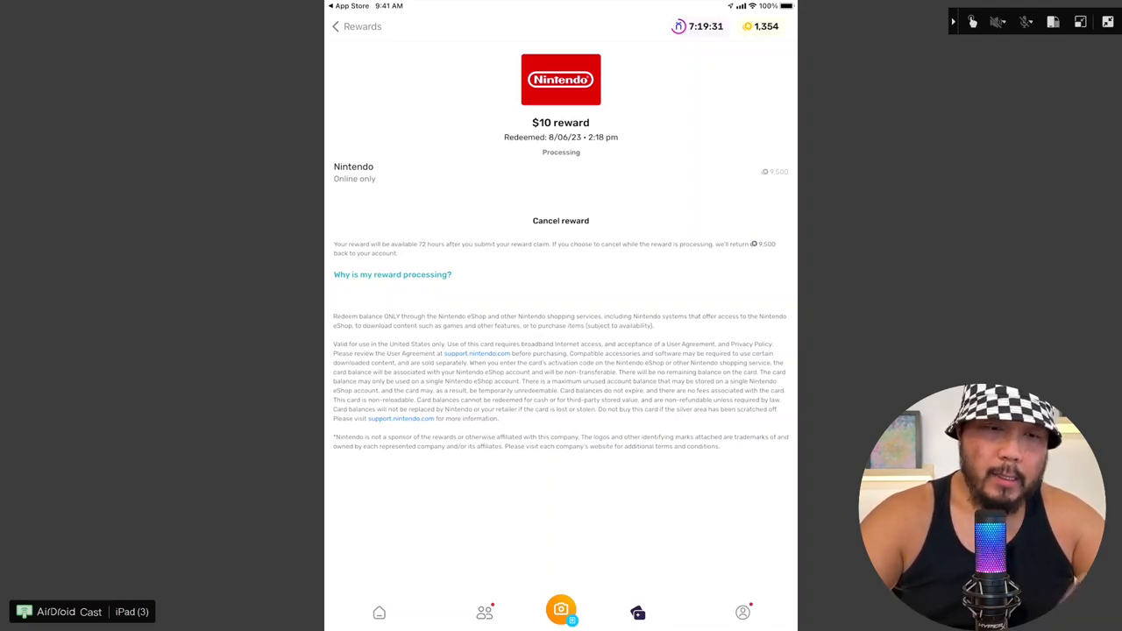
pyautogui.click(337, 26)
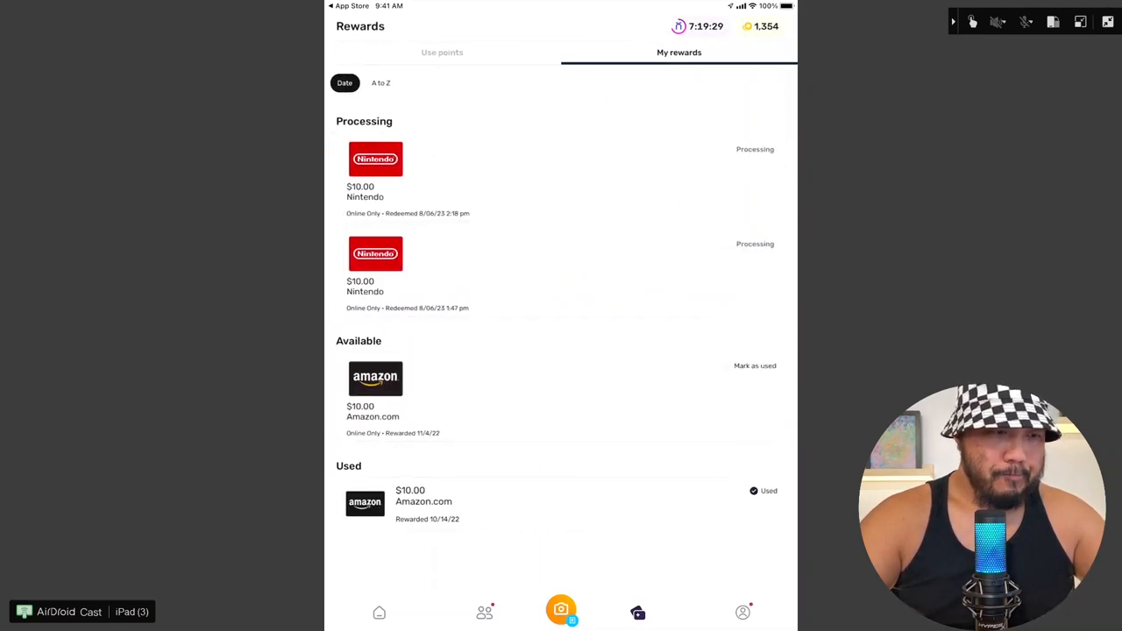